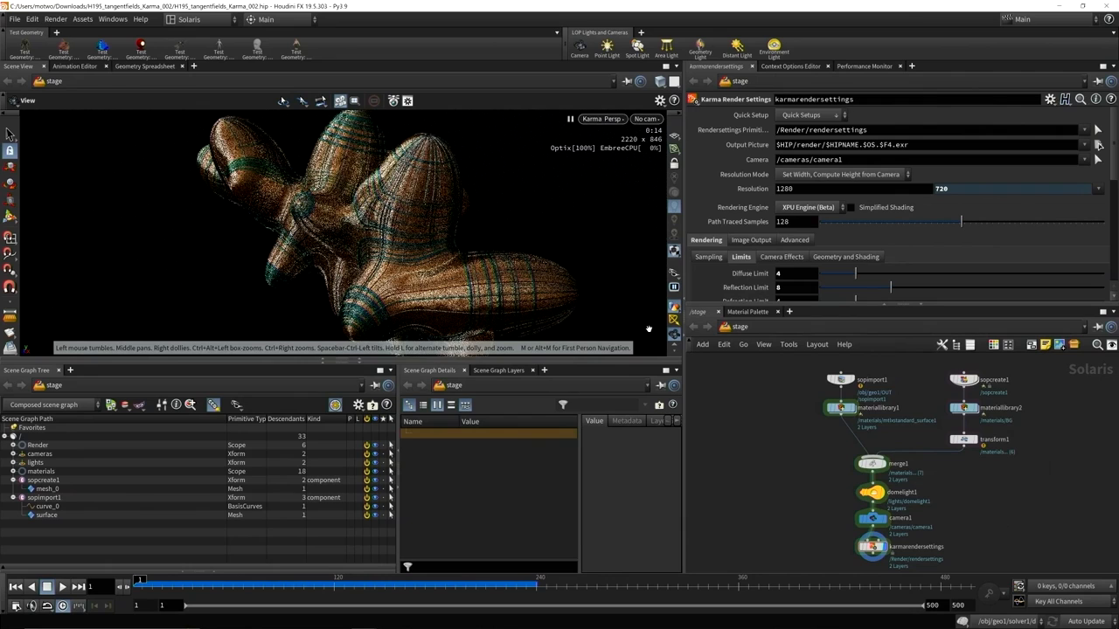
Resume the Karma render from the viewport menu and bring up the desktop list
left_click(601, 119)
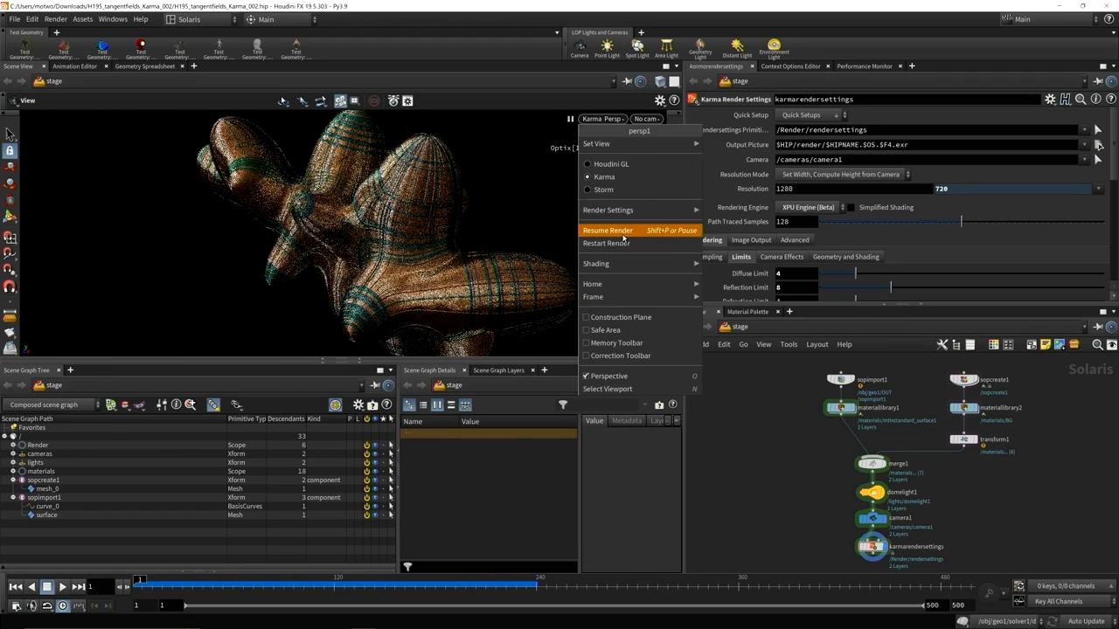
left_click(608, 231)
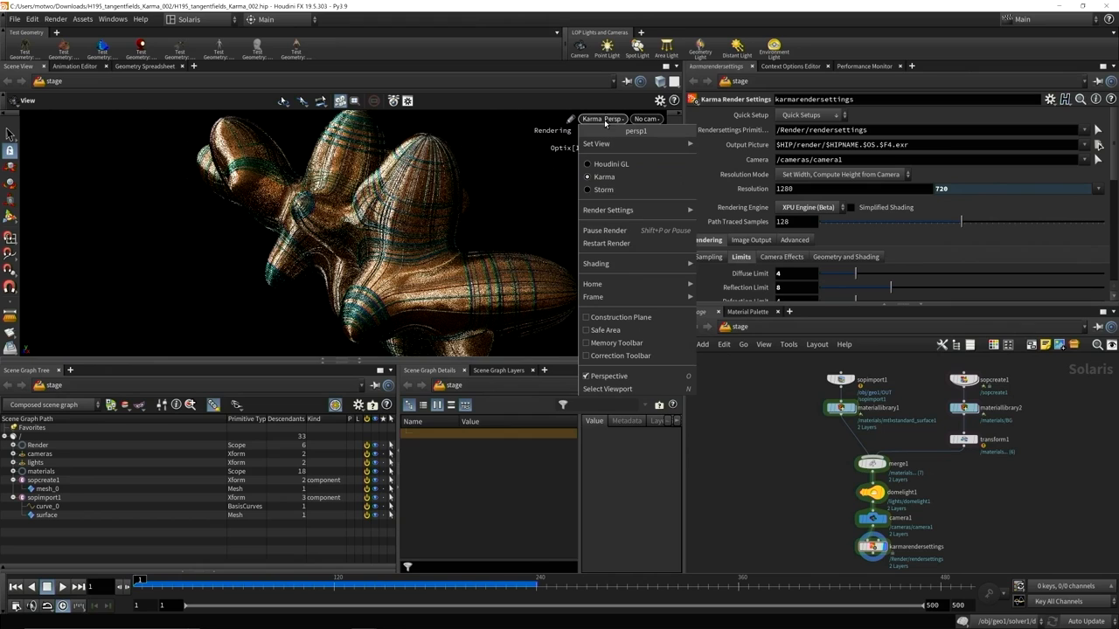
left_click(188, 19)
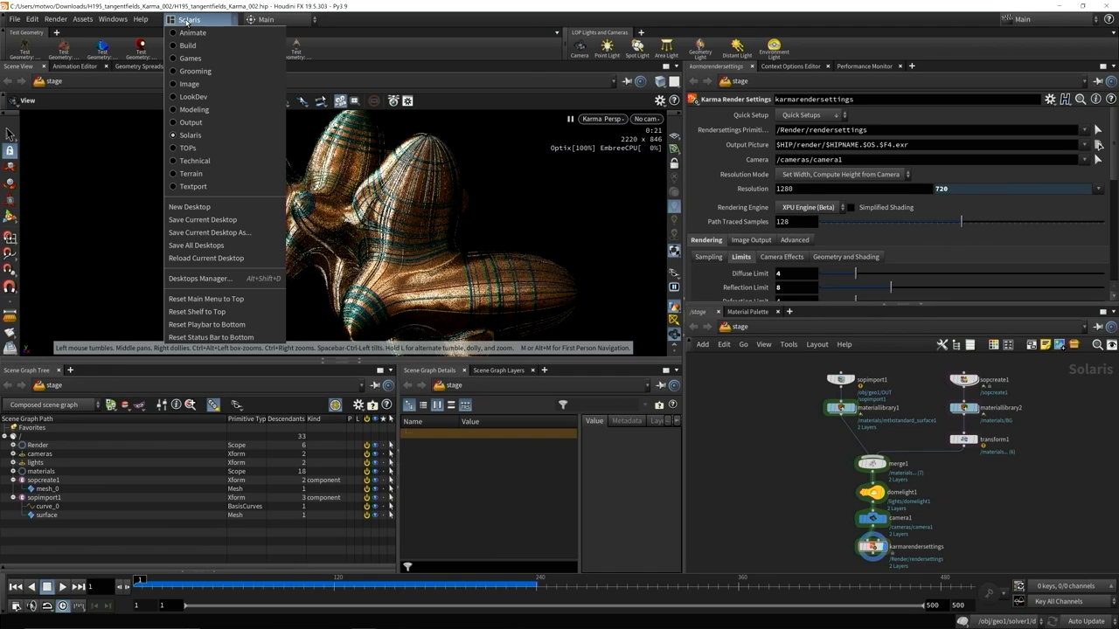
Switch to the Build desktop and display the copytopoints1 remeshed blob result
left_click(187, 45)
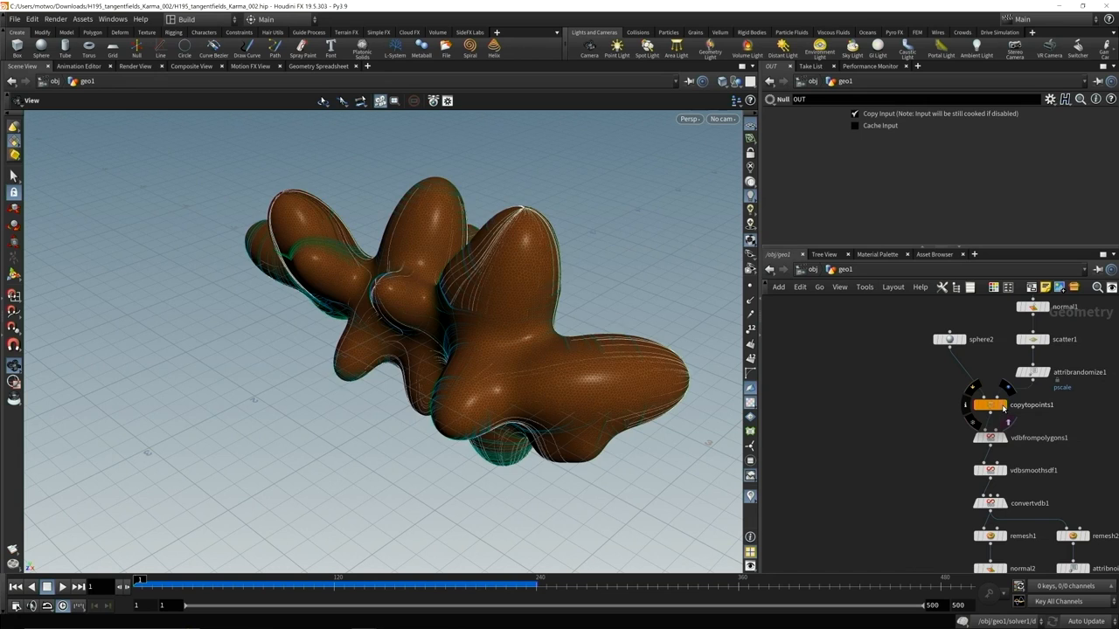
left_click(989, 404)
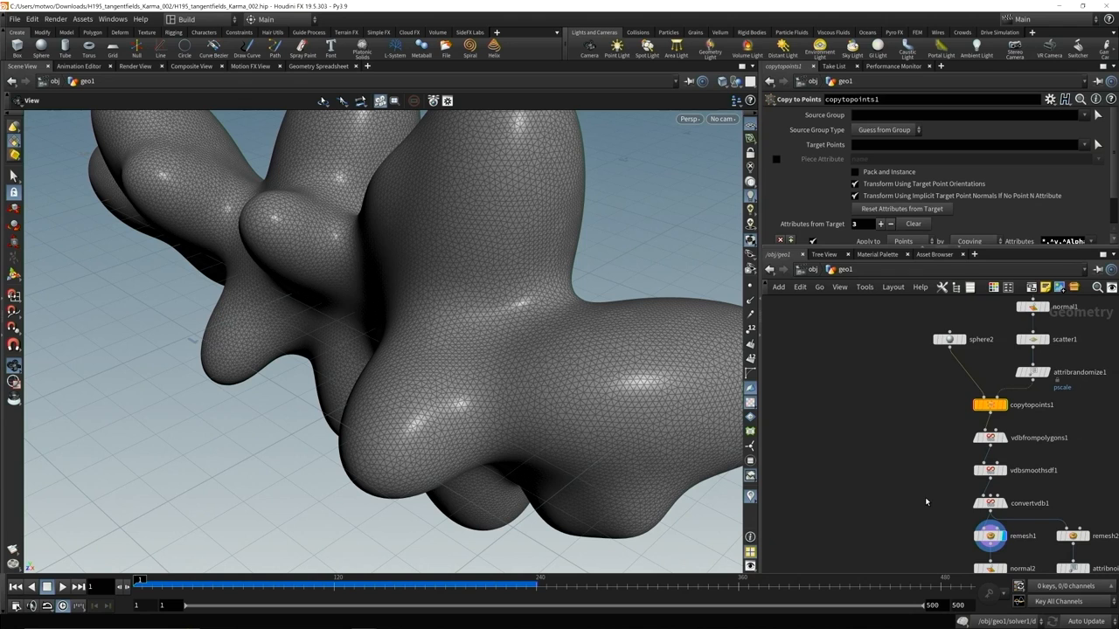
Display tangentfield1 on the remeshed blob with its red and blue singularity points
left_click(962, 496)
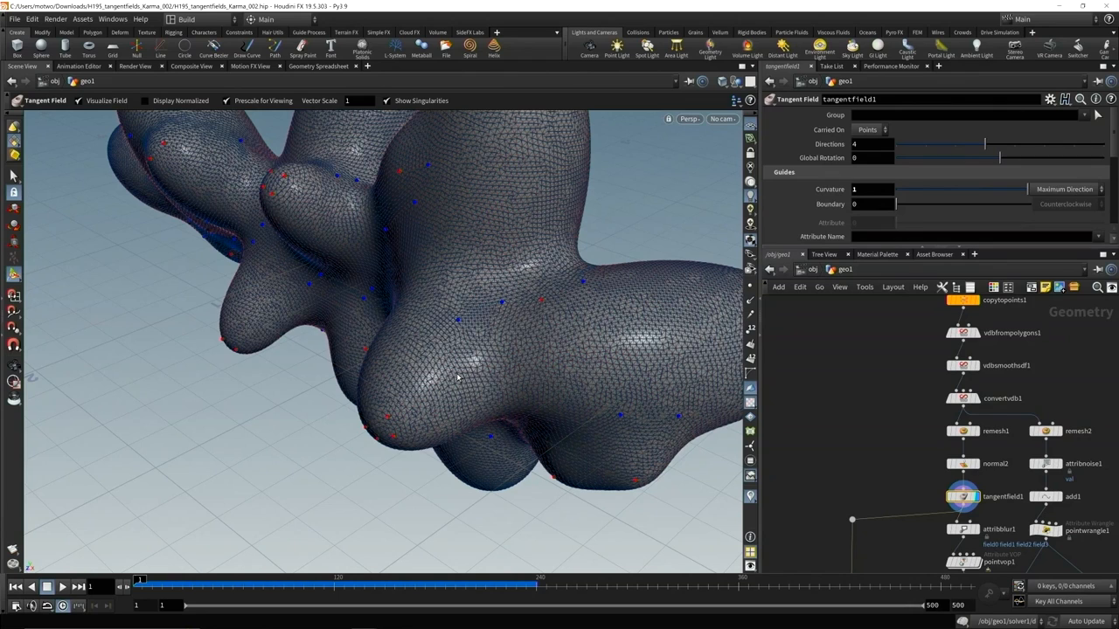
mouse_move(468, 316)
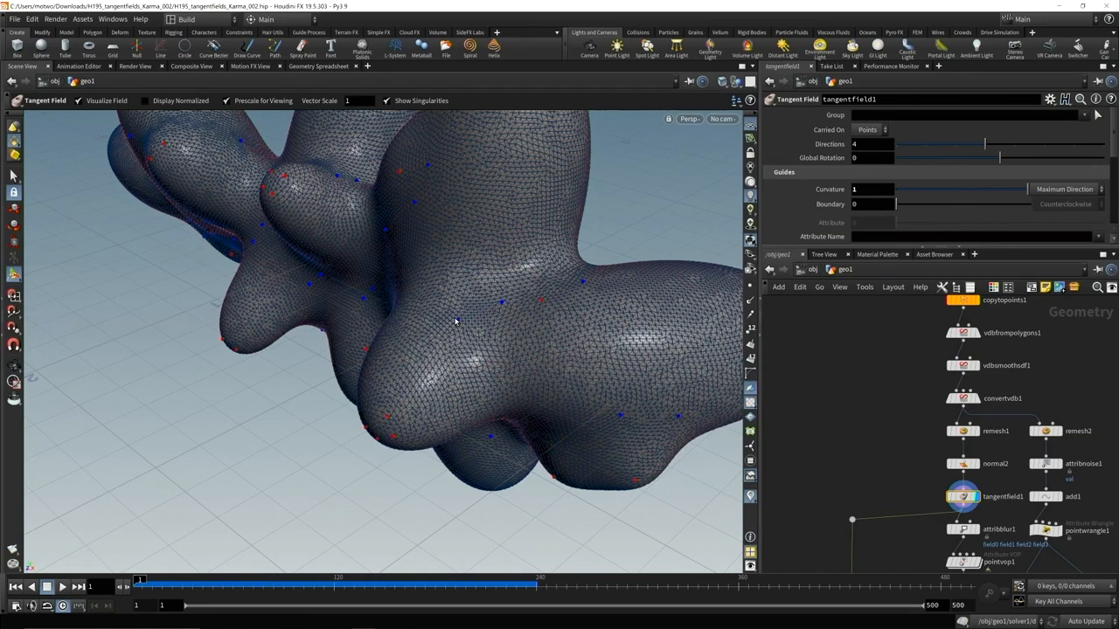
left_click(143, 99)
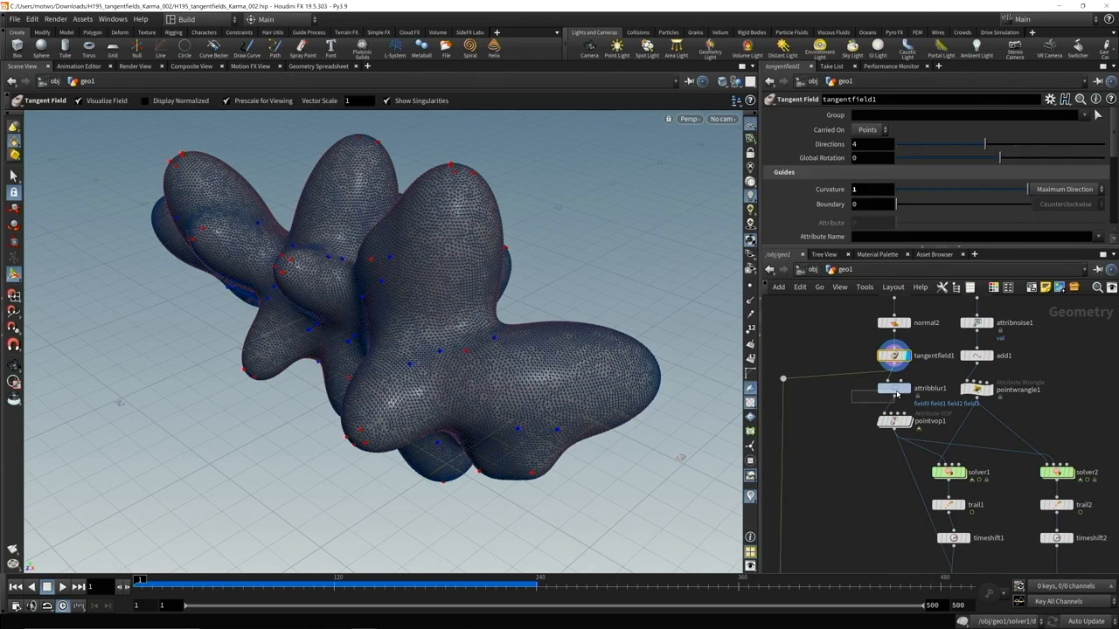
Display attribblur1, then pointwrangle1's culled seed points, then solver2's starting points
left_click(893, 389)
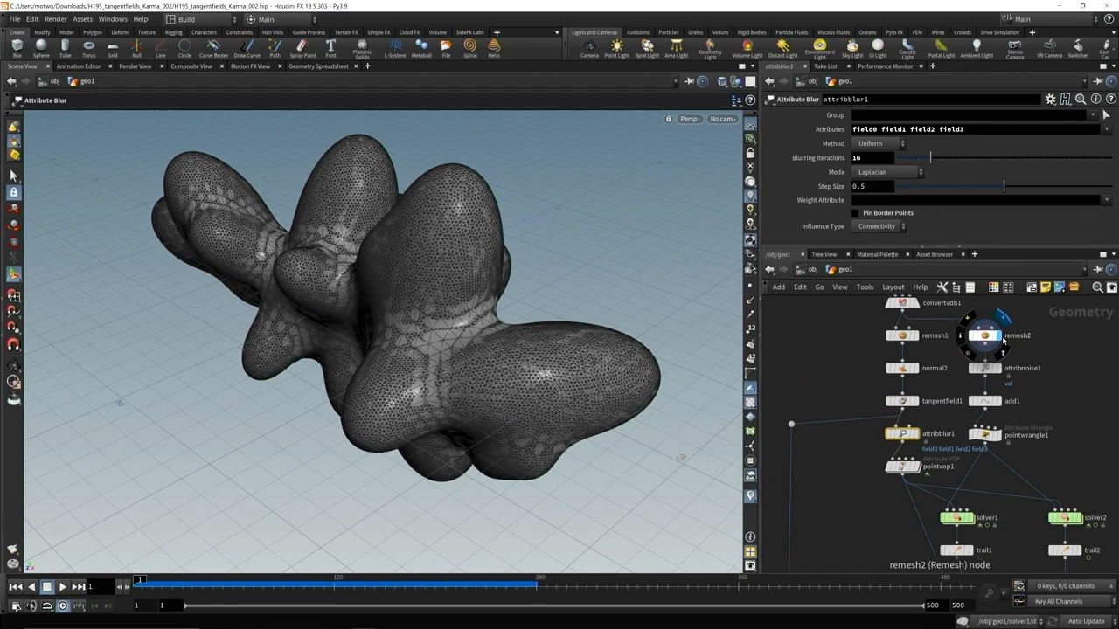
left_click(1023, 433)
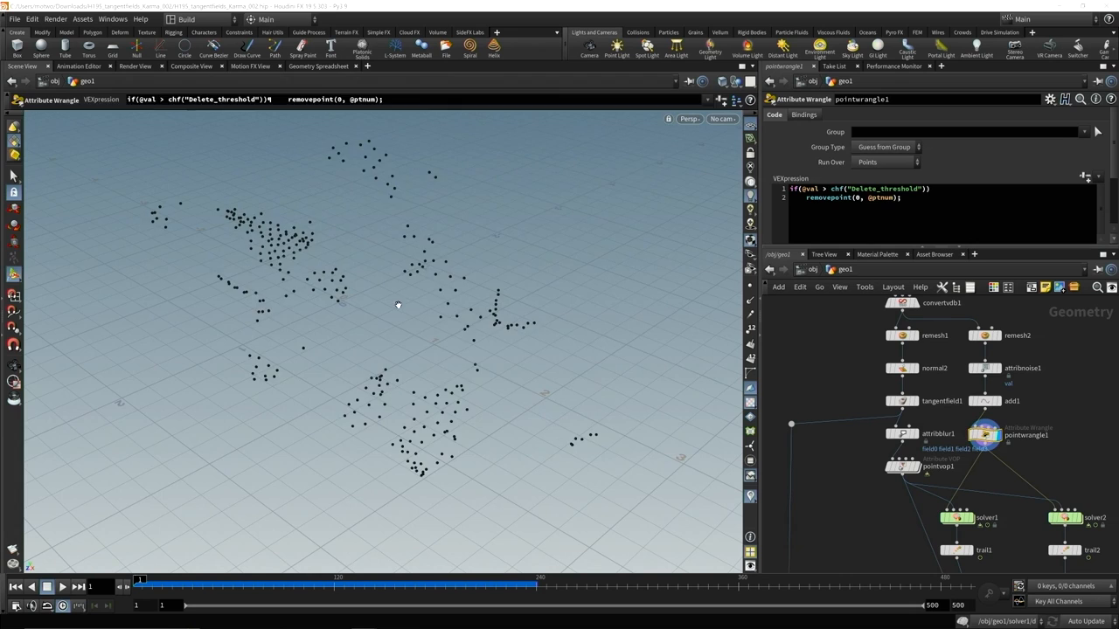
left_click(954, 517)
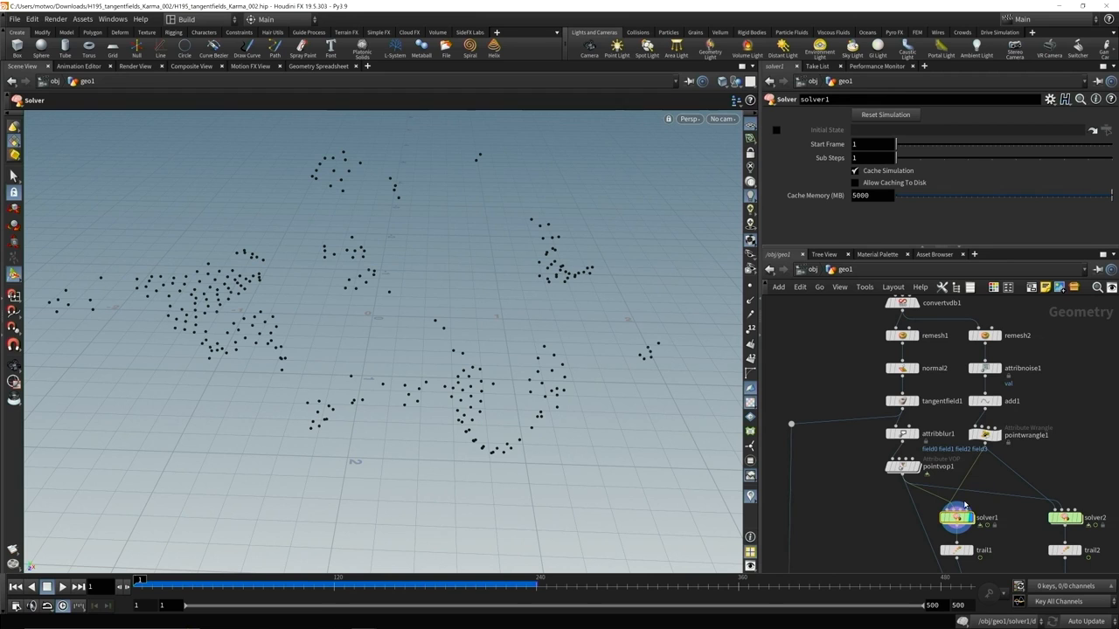
Dive into the solver to view the white trails, then view color1's white-red-green-blue ramp
left_click(923, 465)
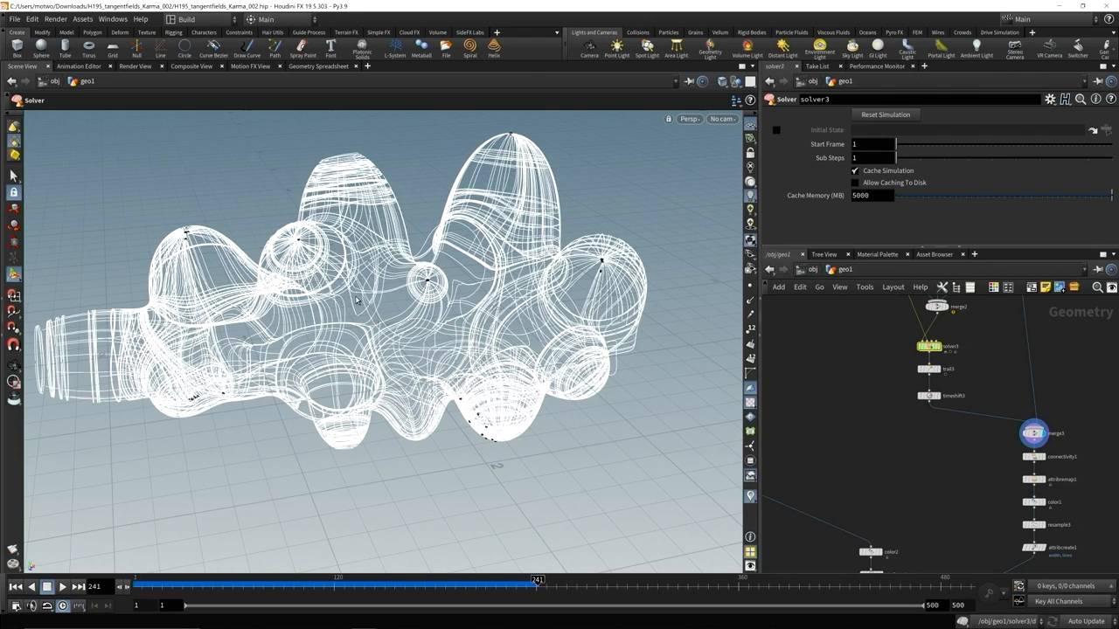
left_click(1035, 457)
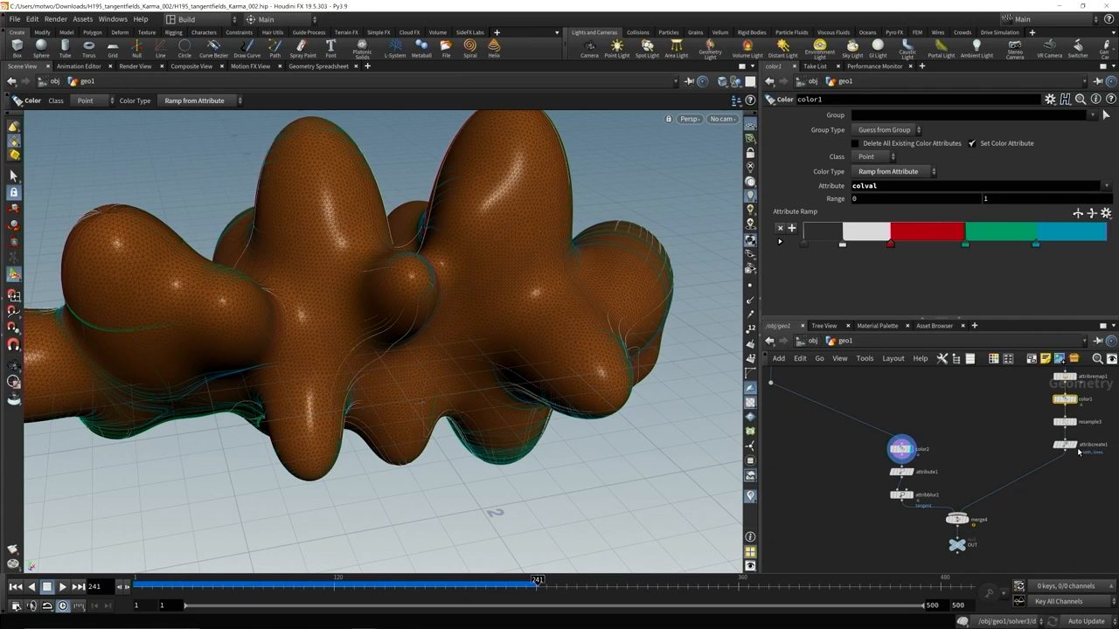
View the attribcreate width attribute on the trails, then the OUT null's final result
left_click(1079, 446)
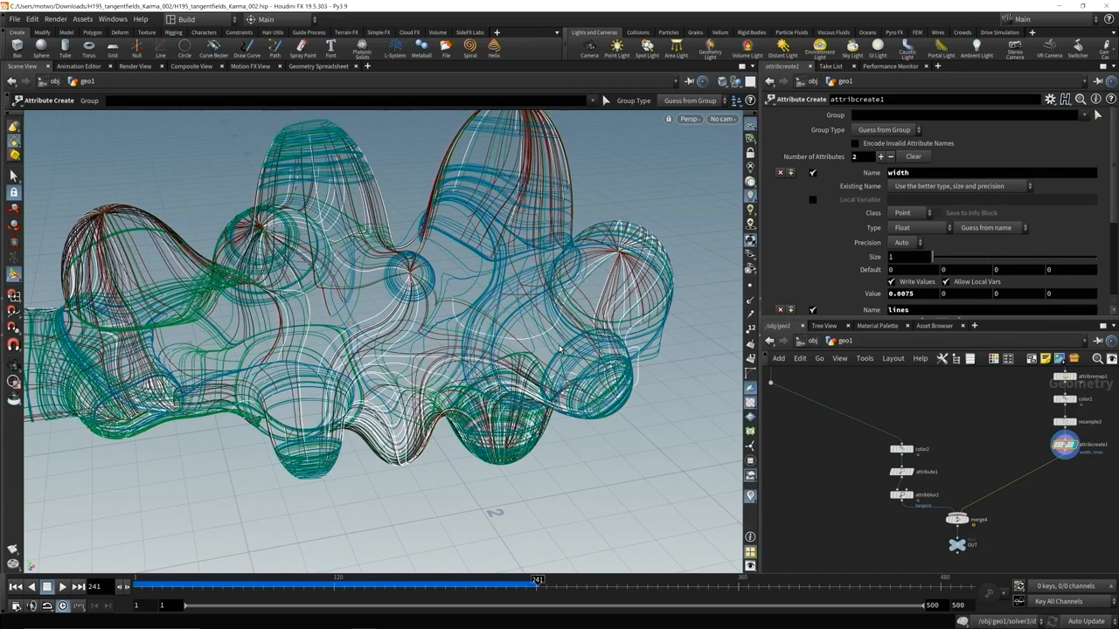
left_click(901, 496)
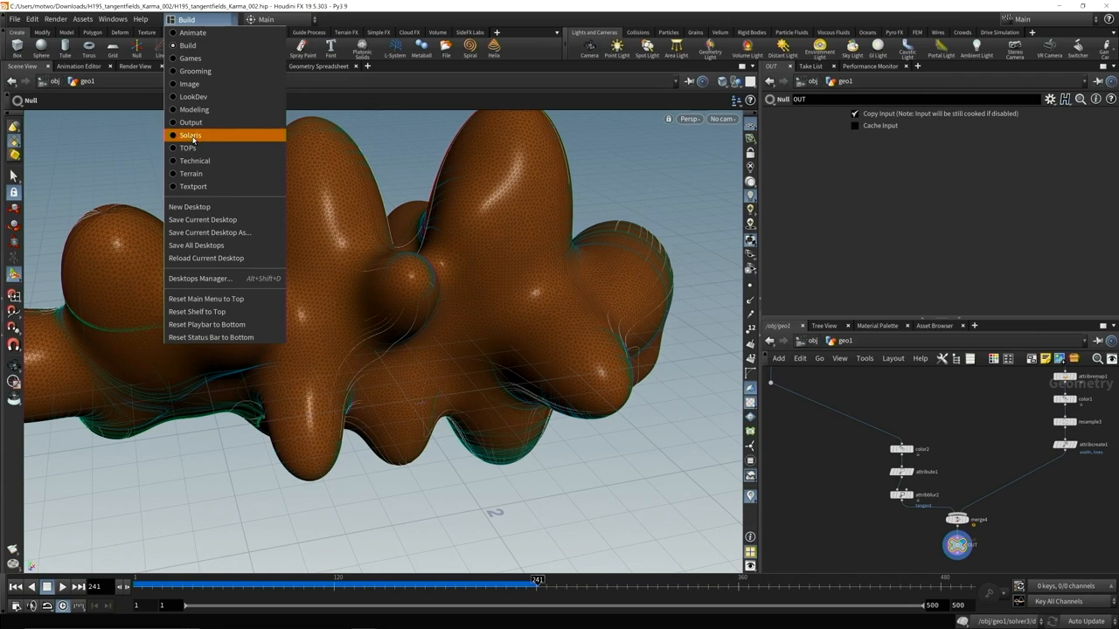
Return to the Solaris desktop and select materiallibrary1 to show its settings
left_click(189, 134)
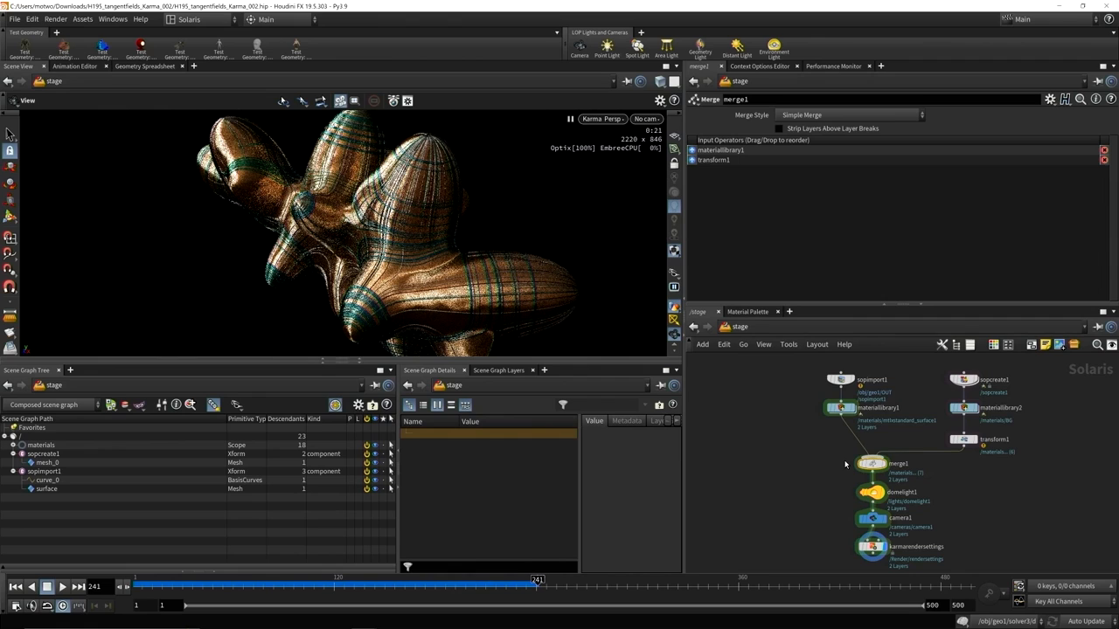
mouse_move(871, 463)
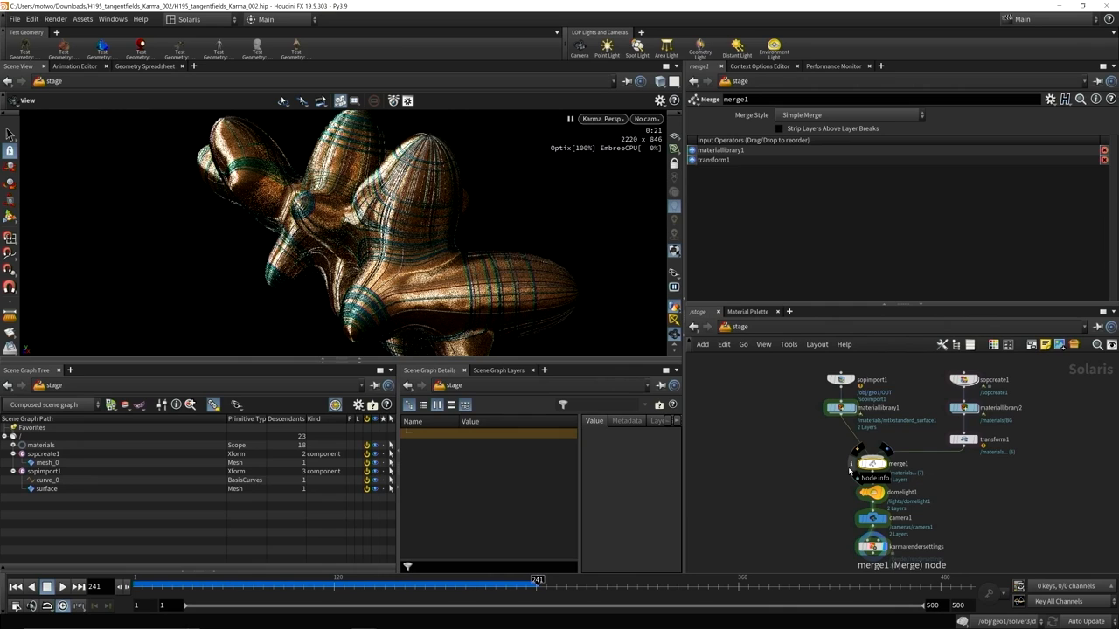
mouse_move(795, 374)
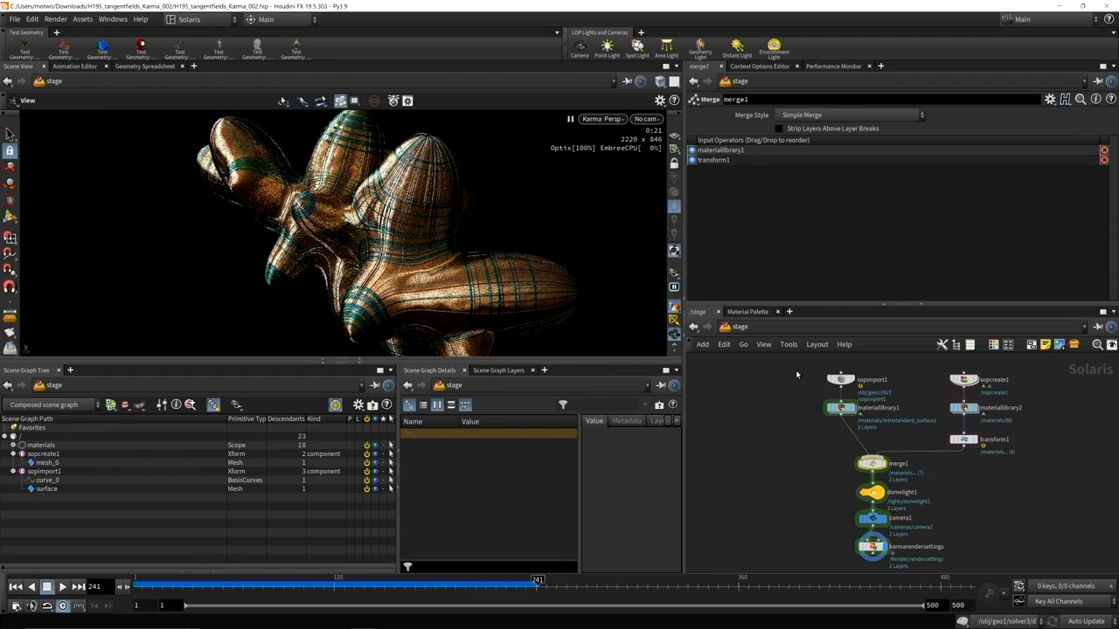
left_click(839, 379)
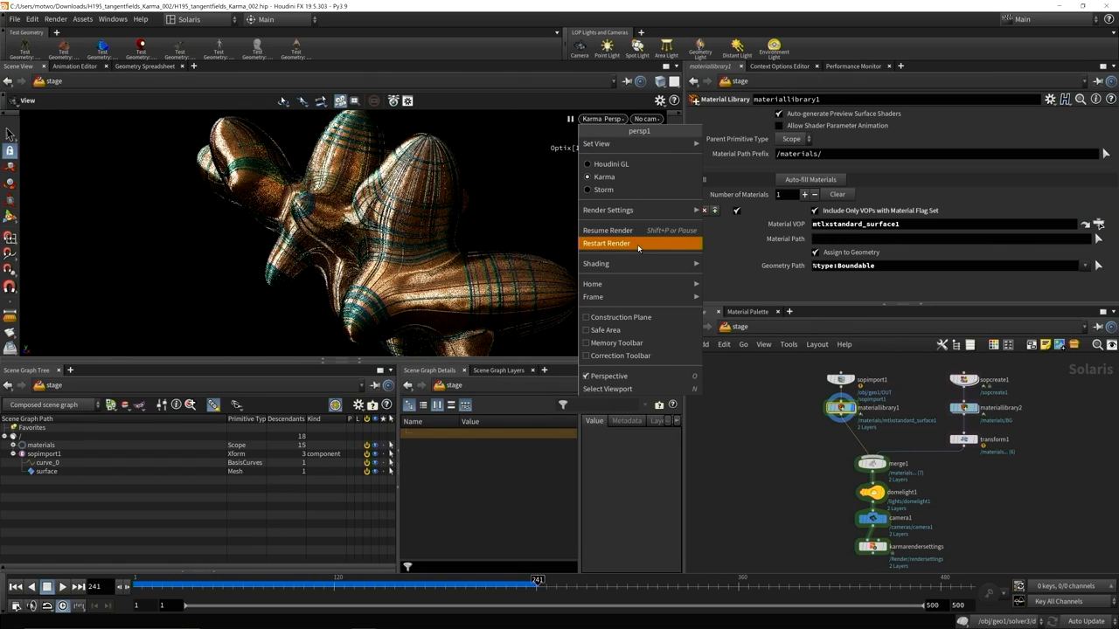
Restart the Karma render before diving into materiallibrary1's standard surface shader
left_click(605, 243)
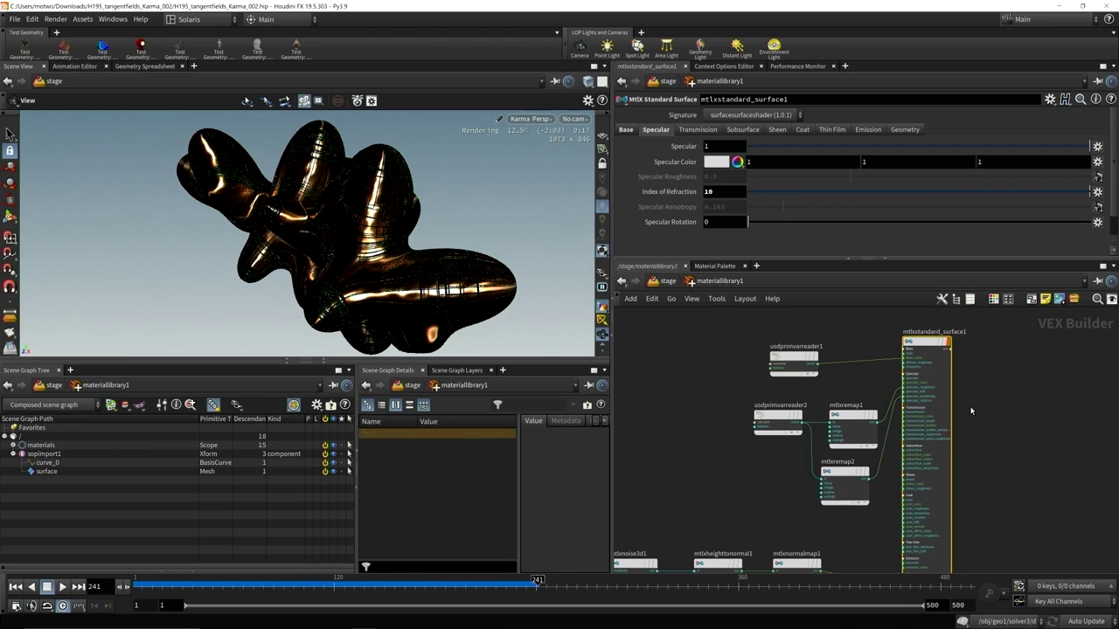
View the shader's Base roughness and metalness, then the surface prim's Scene Graph Details
left_click(626, 130)
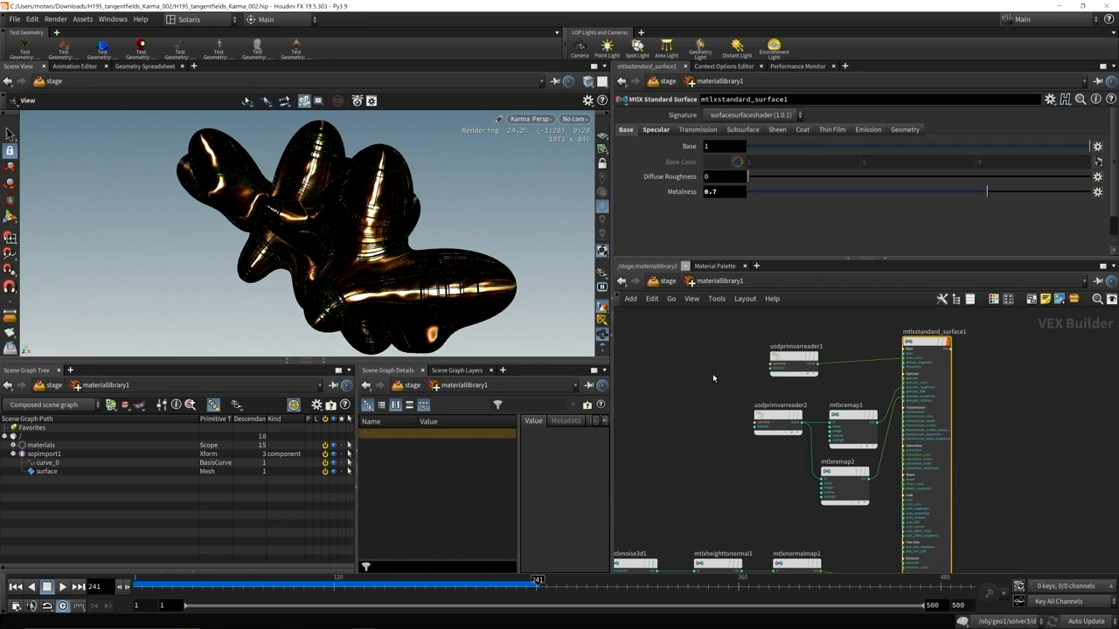
left_click(45, 473)
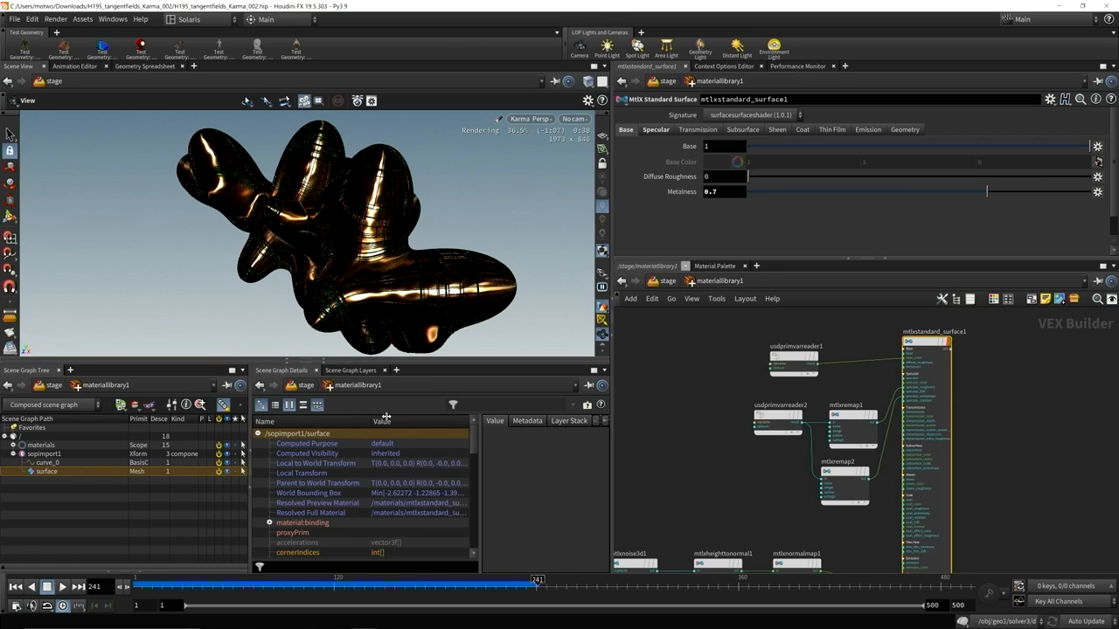
Scroll Scene Graph Details down to the displayColor and numbered field primvars
scroll("down", 3)
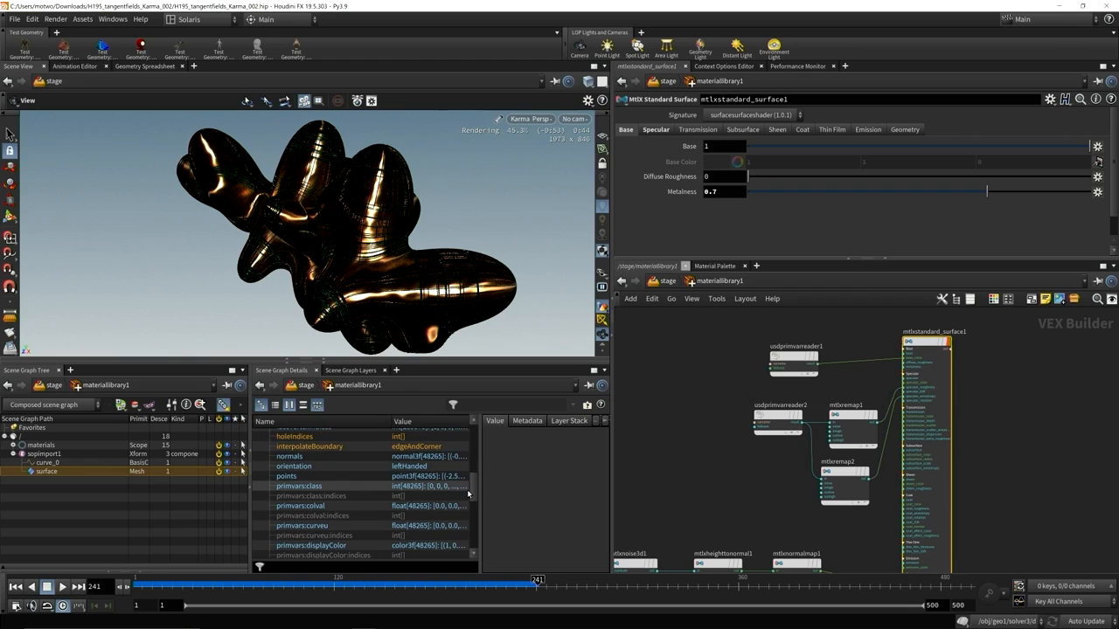
scroll("down", 3)
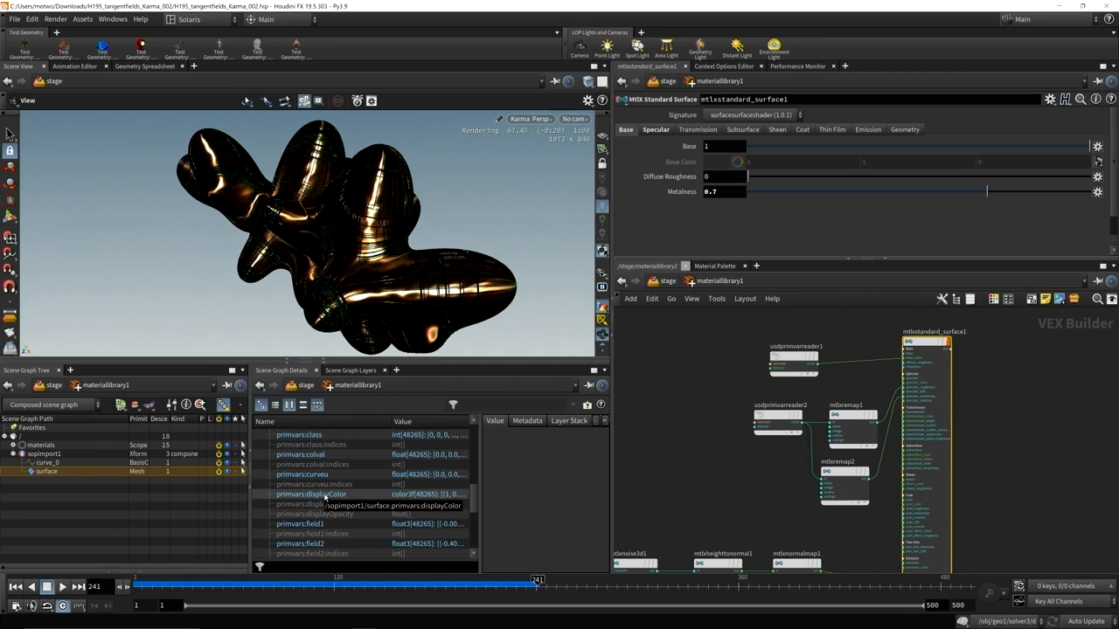
Inspect the displayColor primvar reader, the second field reader and the remap node's ranges
left_click(794, 360)
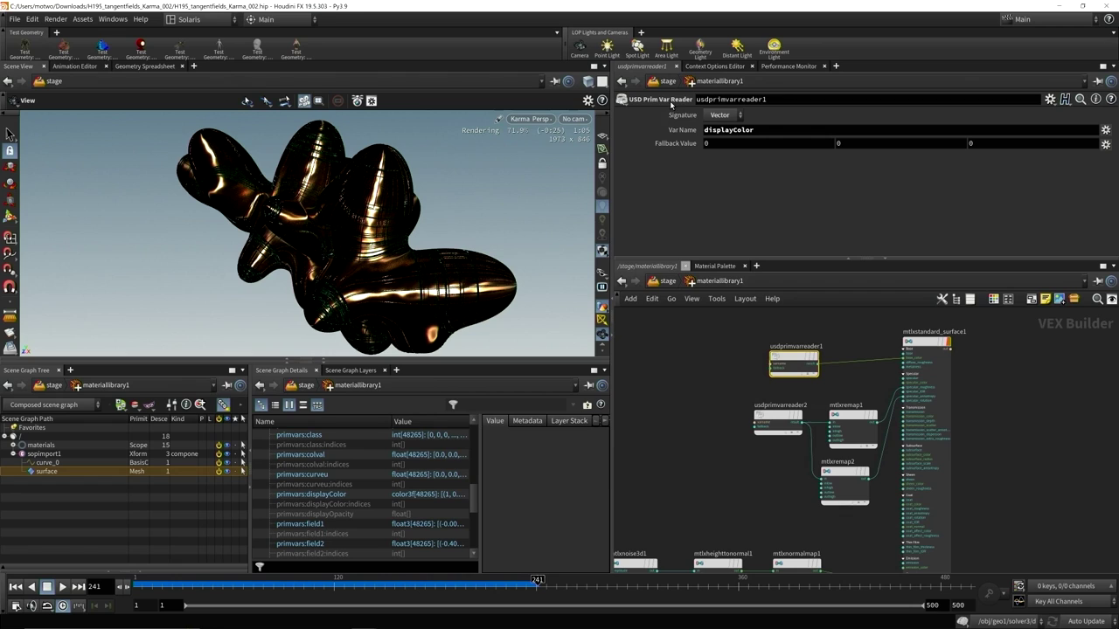
mouse_move(923, 370)
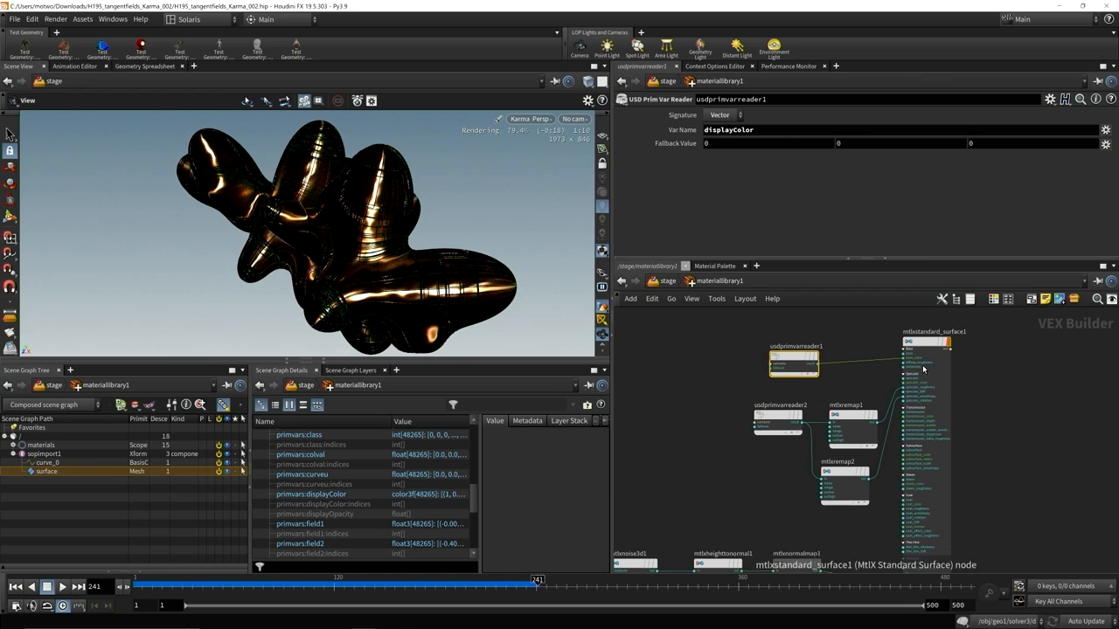
left_click(778, 425)
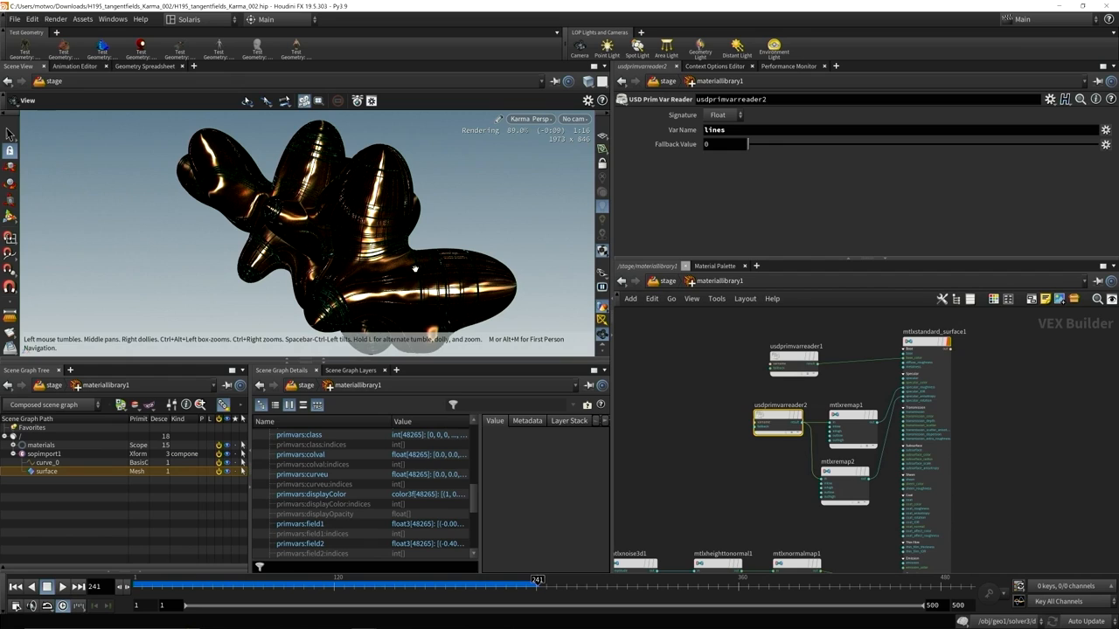
left_click(842, 406)
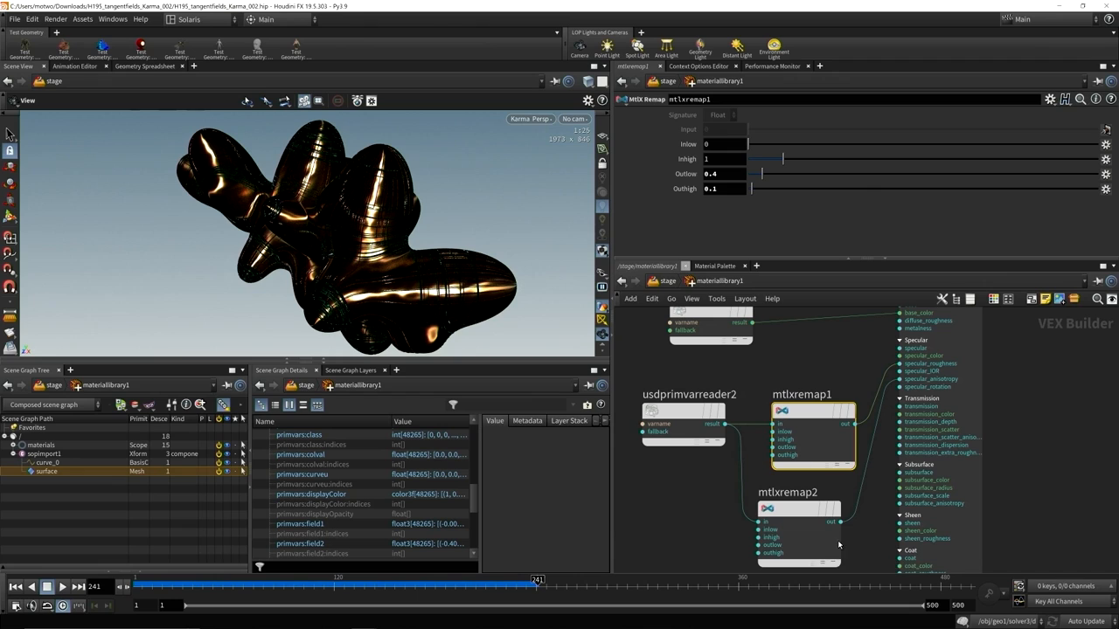
Inspect usdprimvarreader3 and its tangent Var Name in the shader network
left_click(798, 533)
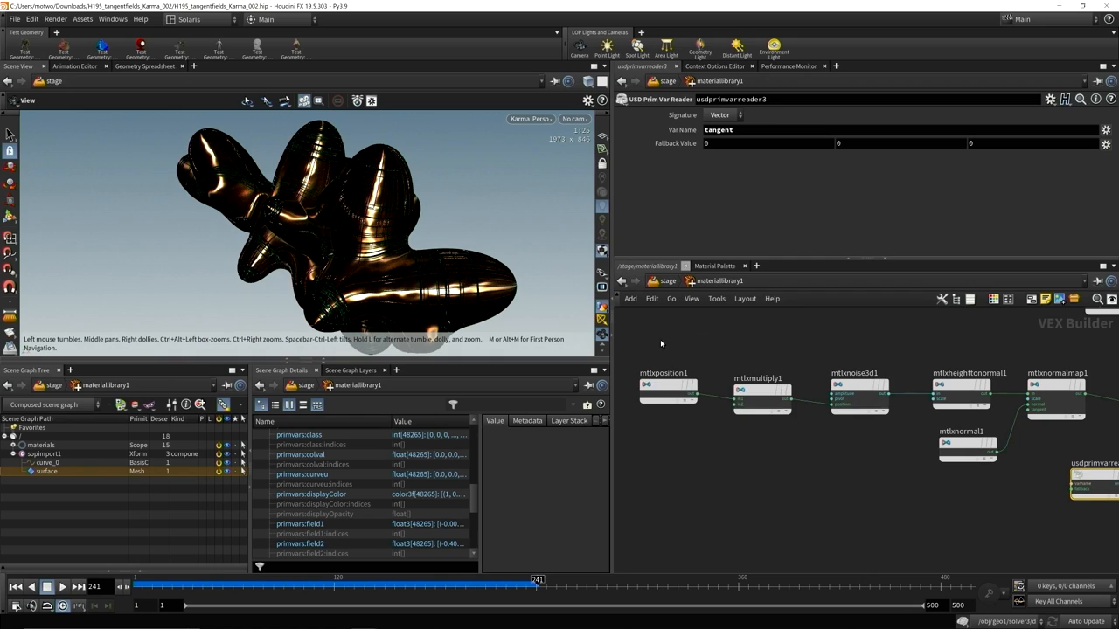
Check mtlxposition1's coordinate space and mtlxmultiply1's scale, then return to /stage with materiallibrary1 selected
left_click(668, 392)
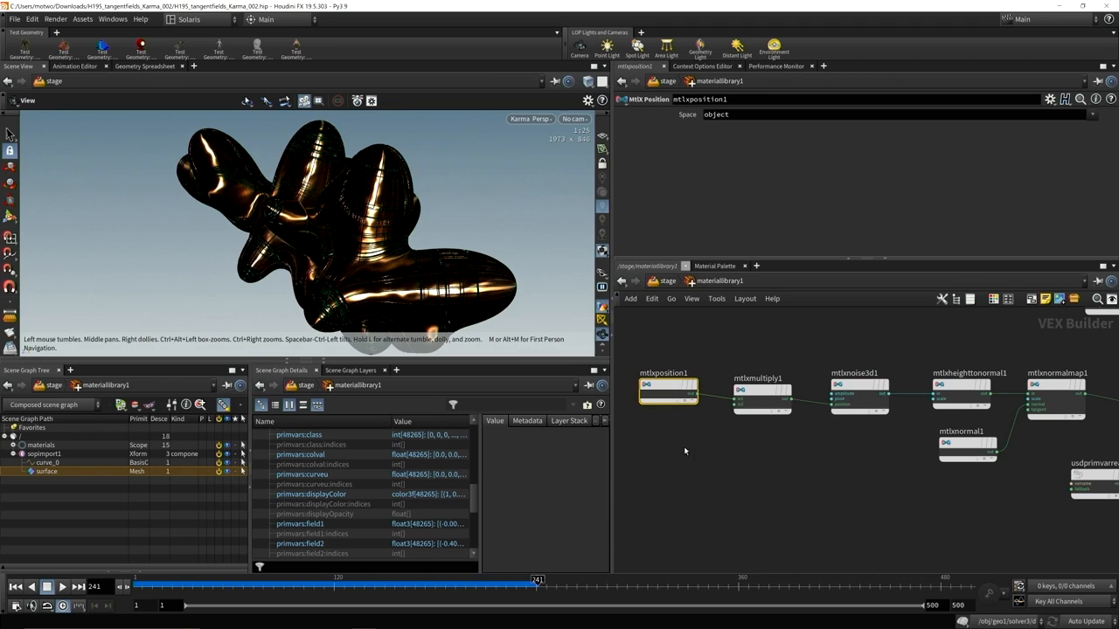
left_click(763, 392)
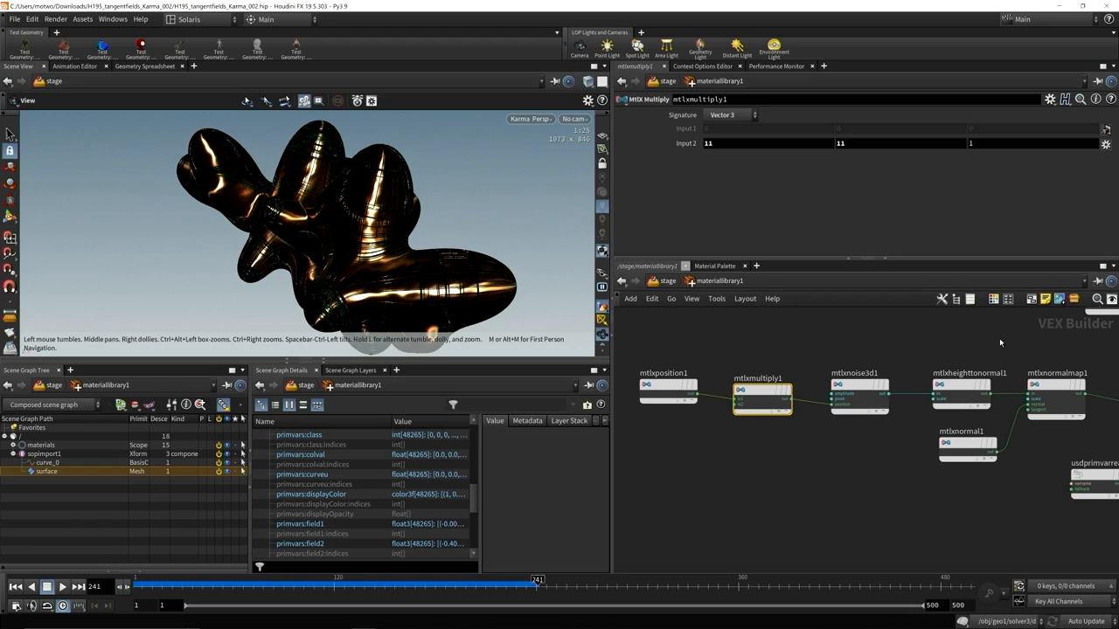
left_click(962, 393)
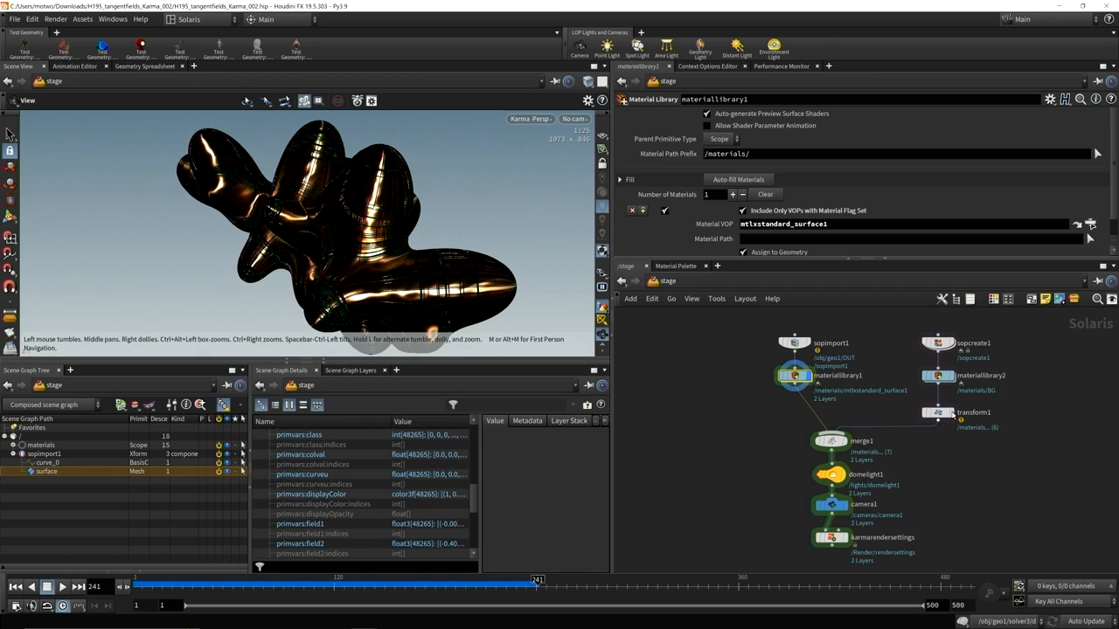
Select camera1 to show its Transform parameters while Karma renders the coppery blob
left_click(937, 374)
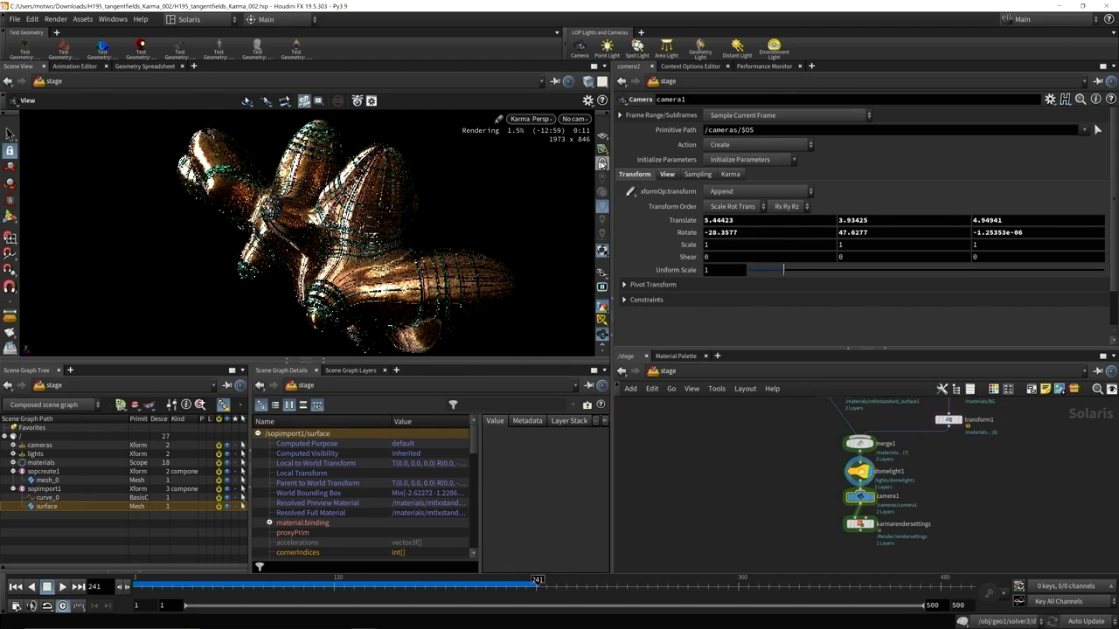
Load the Shallow_Water_Solver scene and show its karmarendersettings during the trail render
left_click(574, 119)
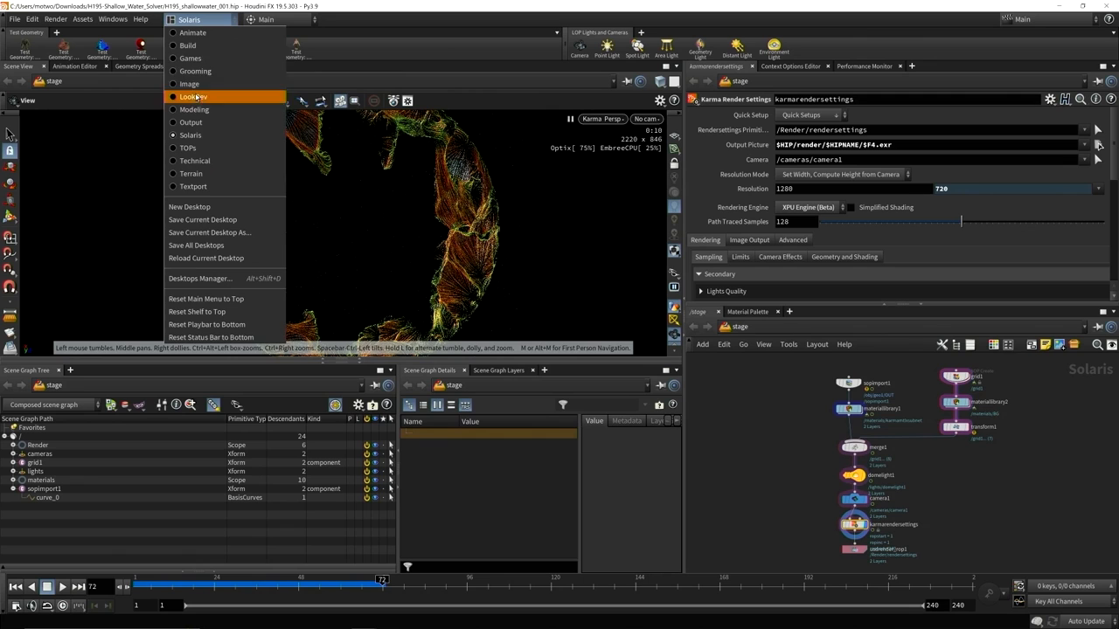
In the Build layout, check heightfield_file2's logo mask image and display the heightfield_noise terrain
left_click(187, 46)
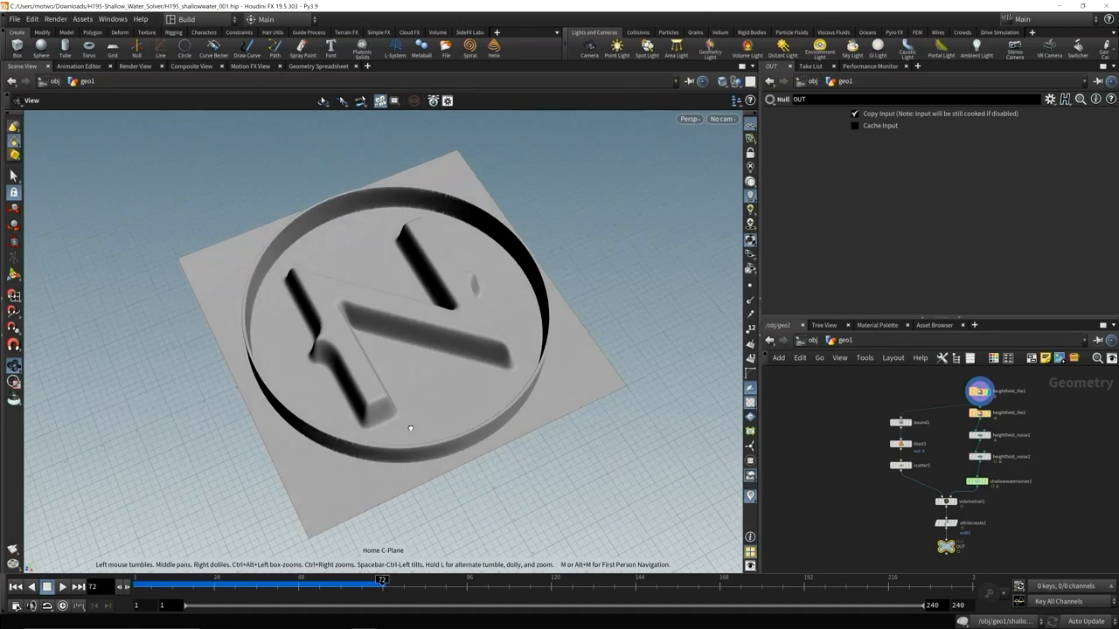
left_click_drag(409, 428, 378, 411)
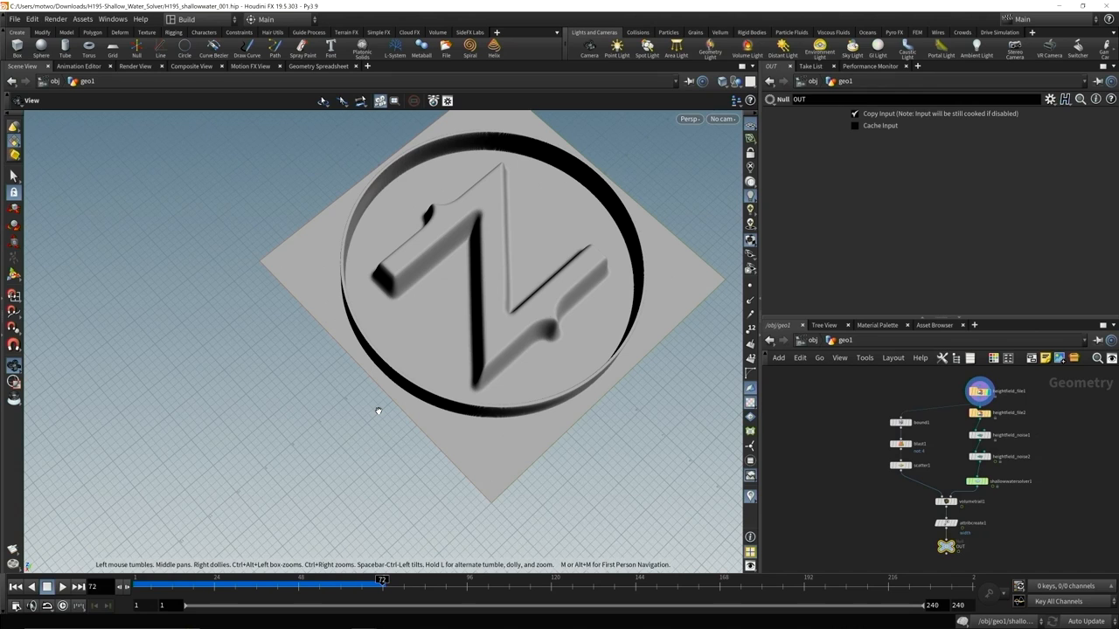
mouse_move(485, 217)
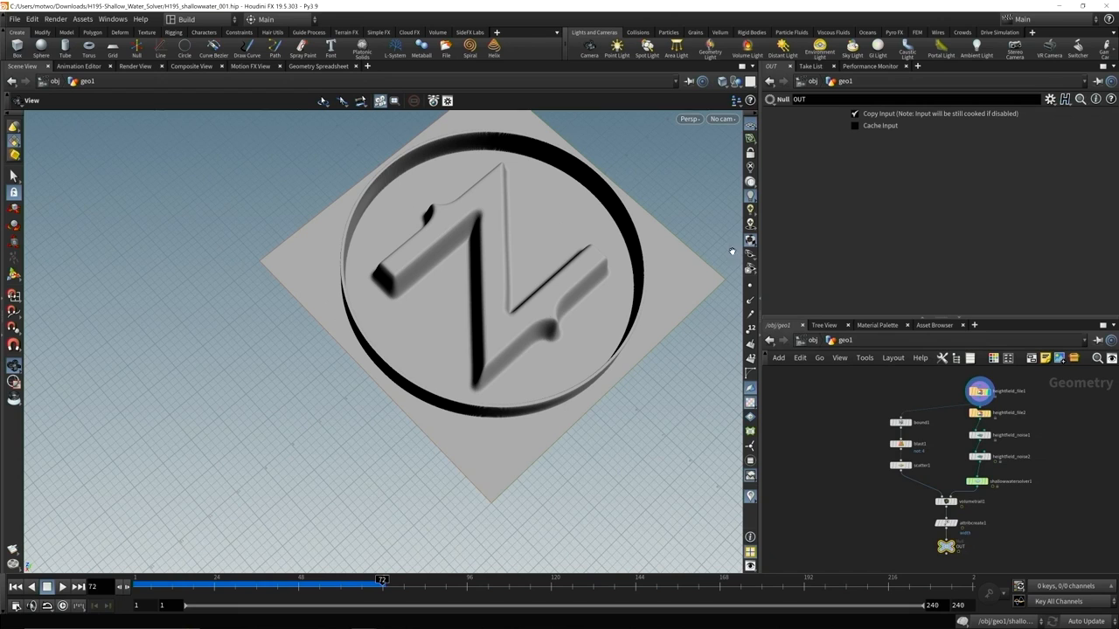
left_click(979, 412)
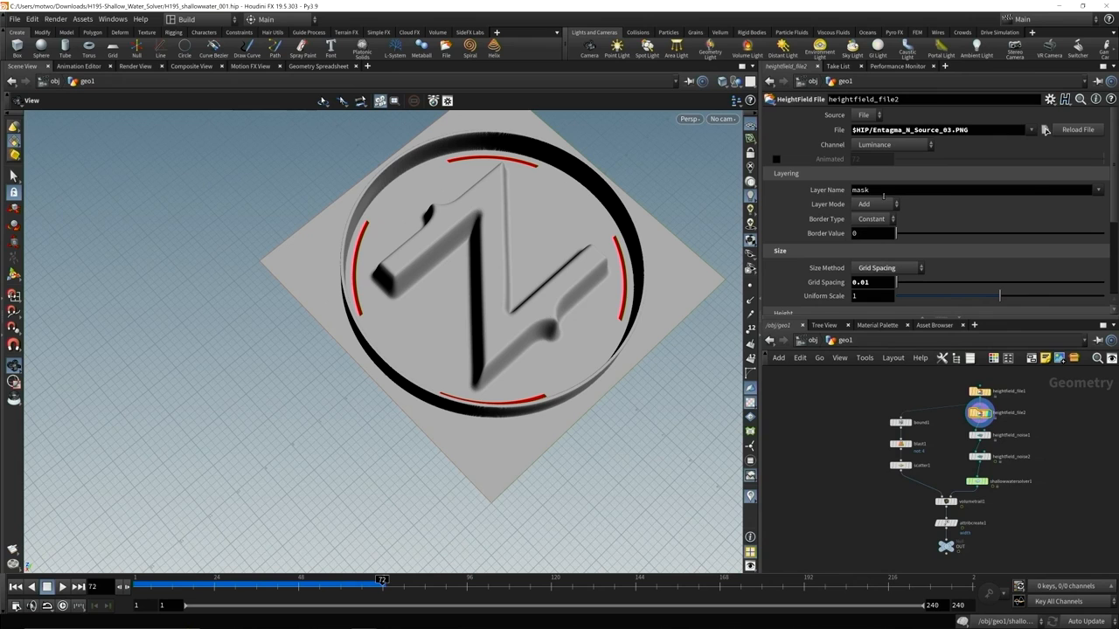
left_click(980, 434)
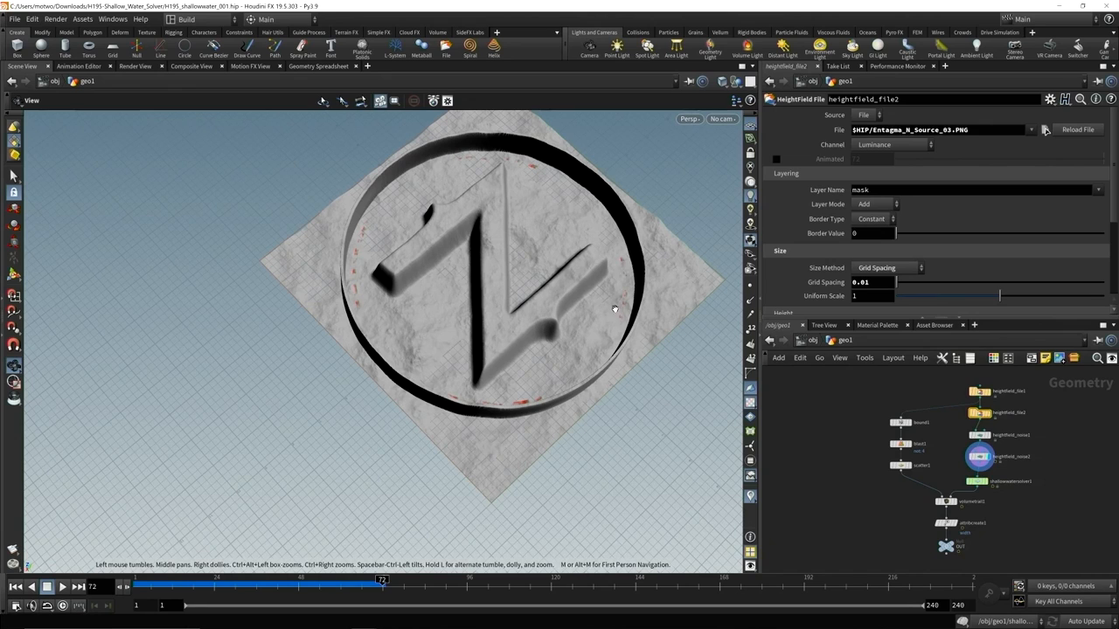
Scrub heightfield_noise2's Offset and back, then display shallowwatersolver1's water pooling in the logo
left_click(1010, 456)
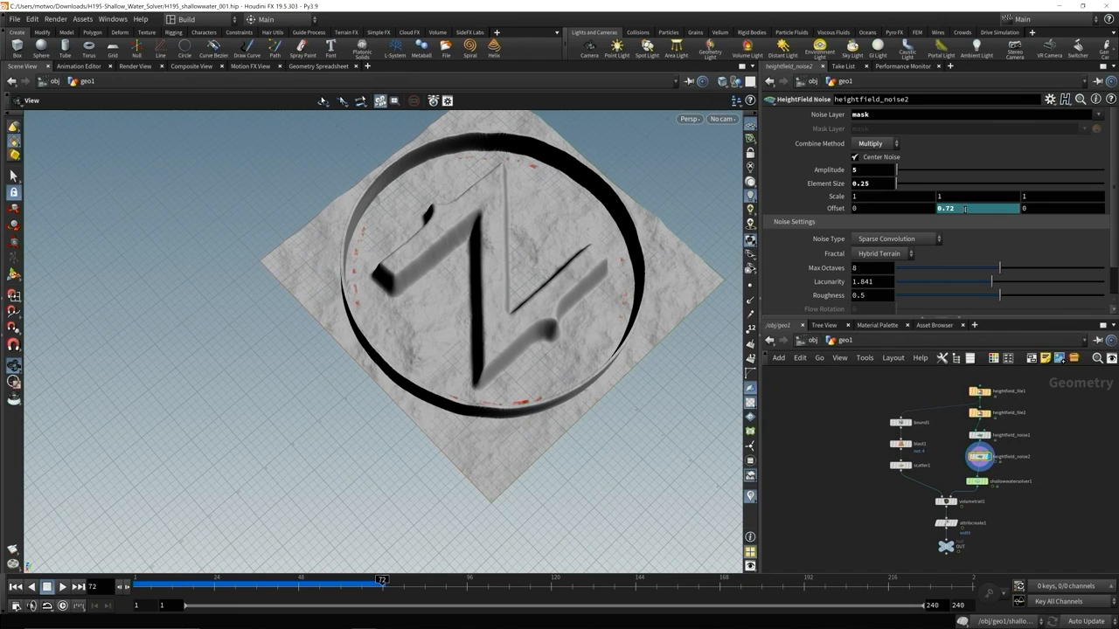
left_click_drag(382, 581, 217, 581)
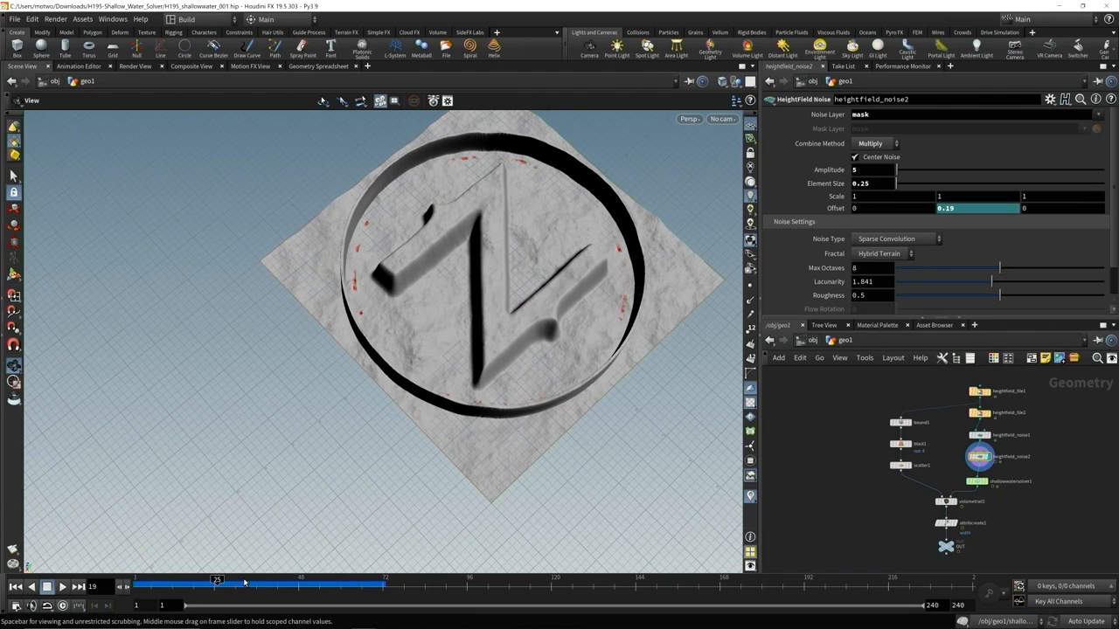
left_click_drag(217, 579, 259, 578)
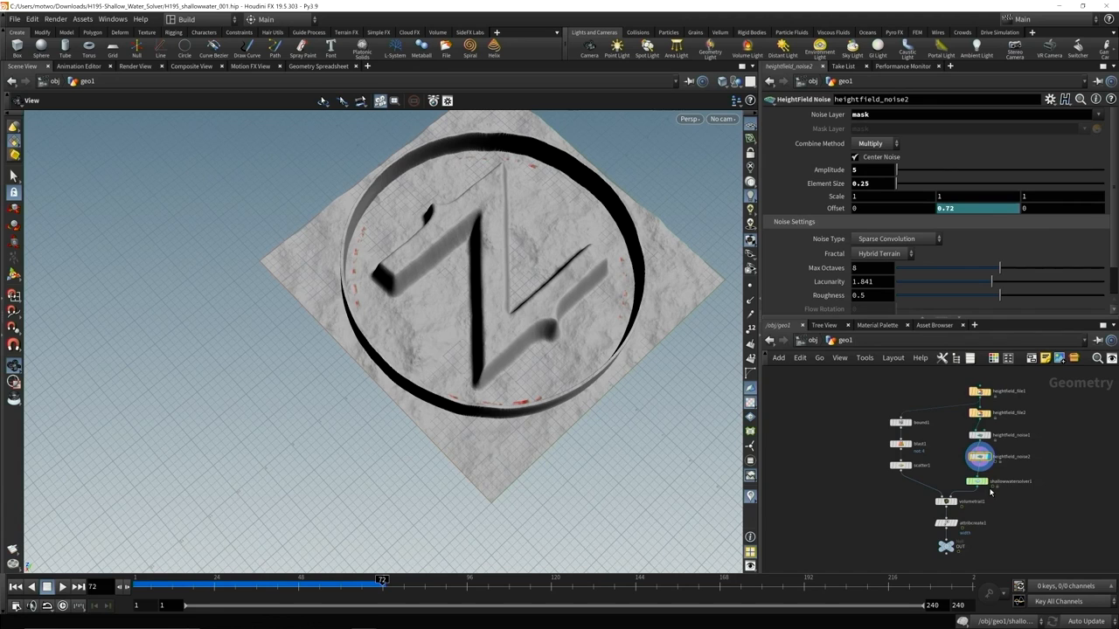
left_click(976, 481)
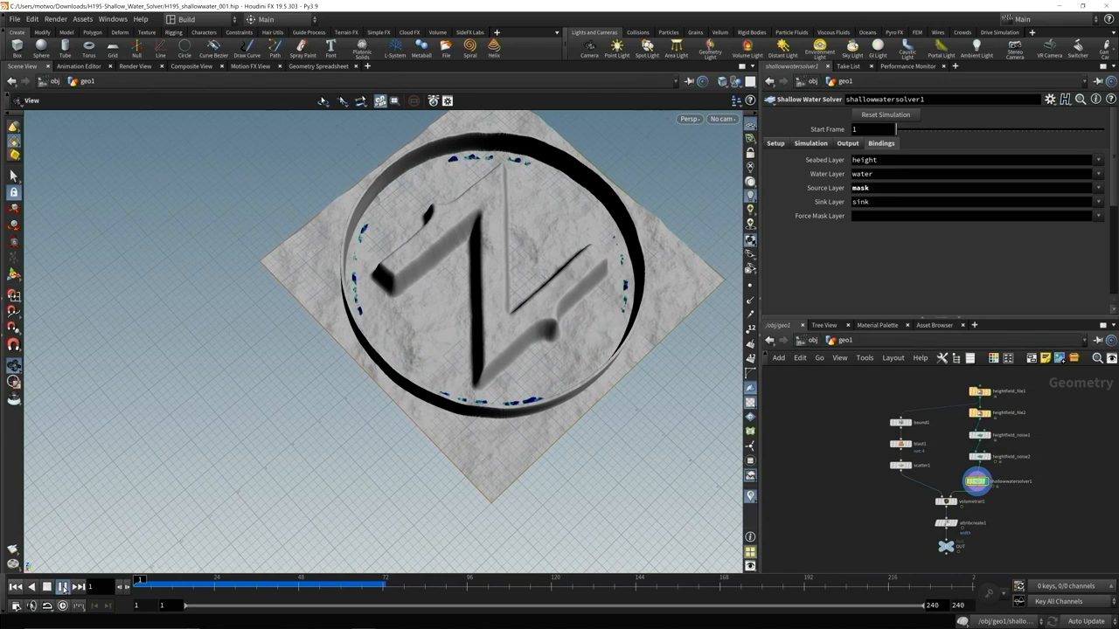
Display volumetrail1's speckled flow field covering the terrain square
left_click(62, 588)
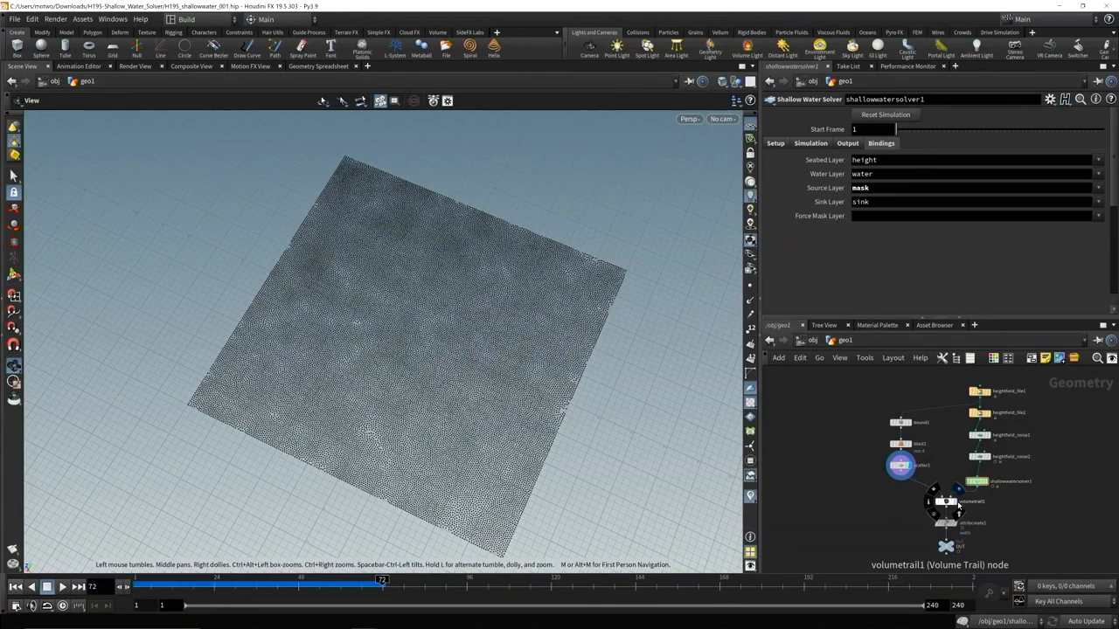
Show the velocity-coloured volume trails around the ring and switch to the Solaris desktop
left_click(954, 500)
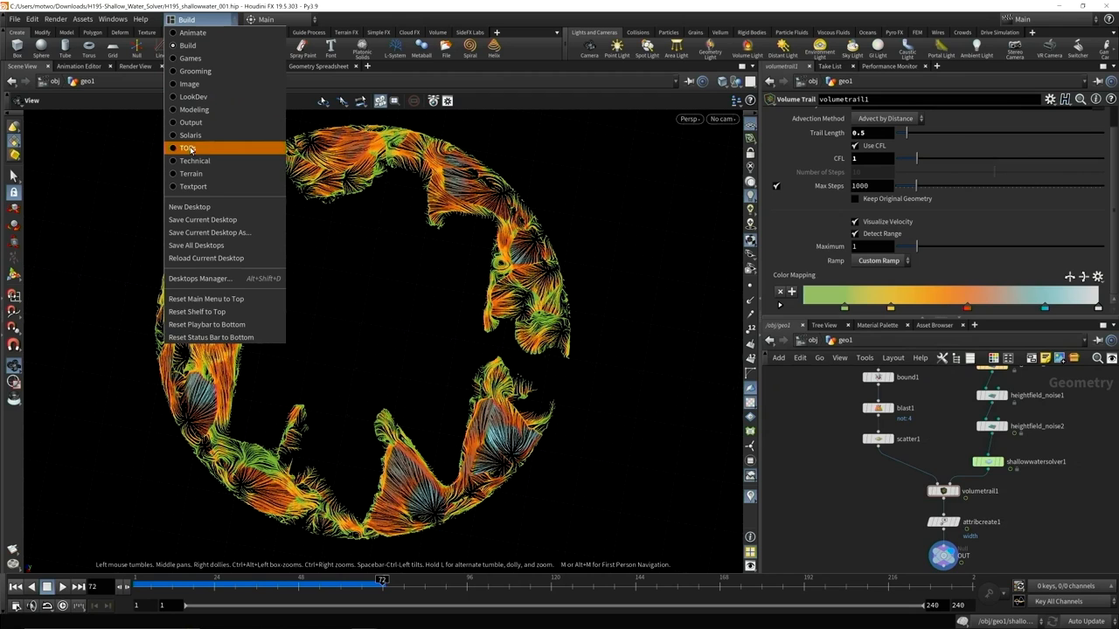
left_click(189, 134)
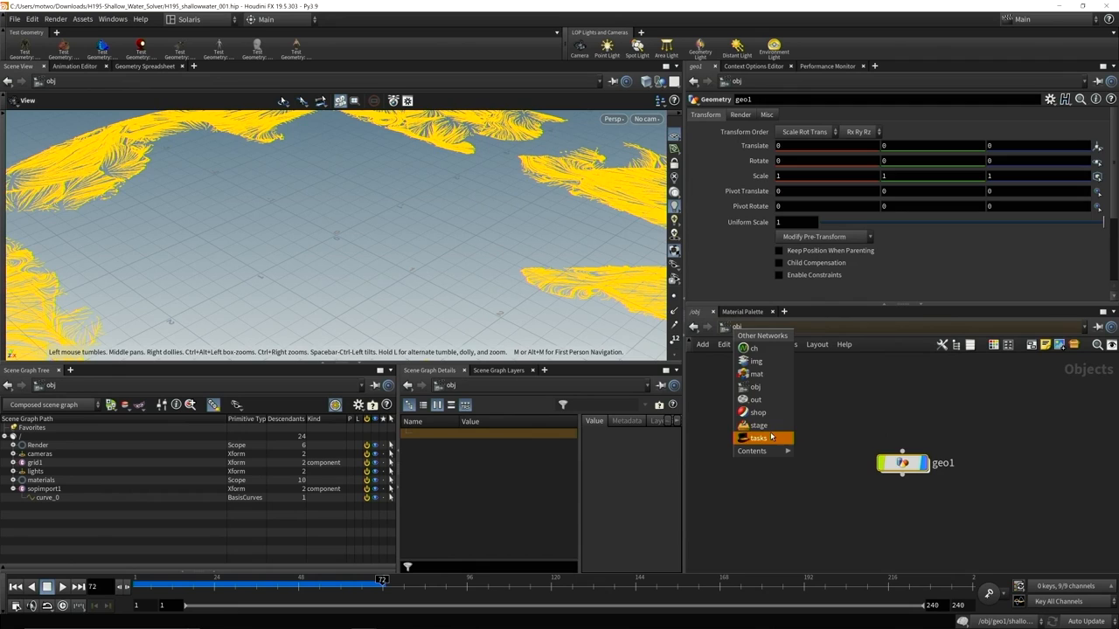
Go to /stage, inspect sopimport1's trail geometry import and dive into materiallibrary1
left_click(757, 425)
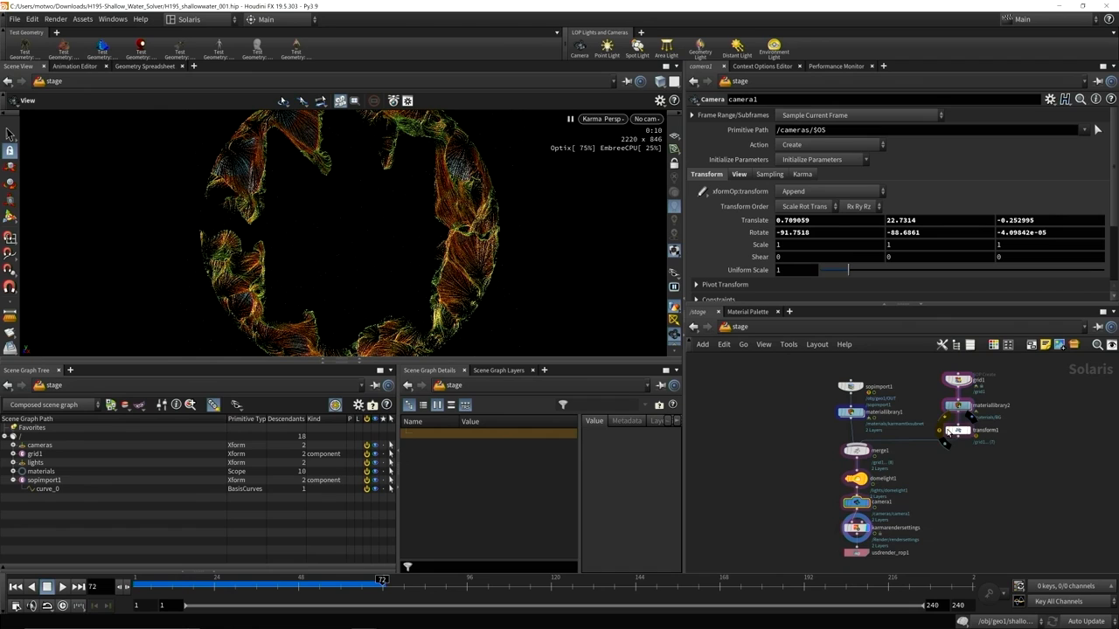
left_click(853, 387)
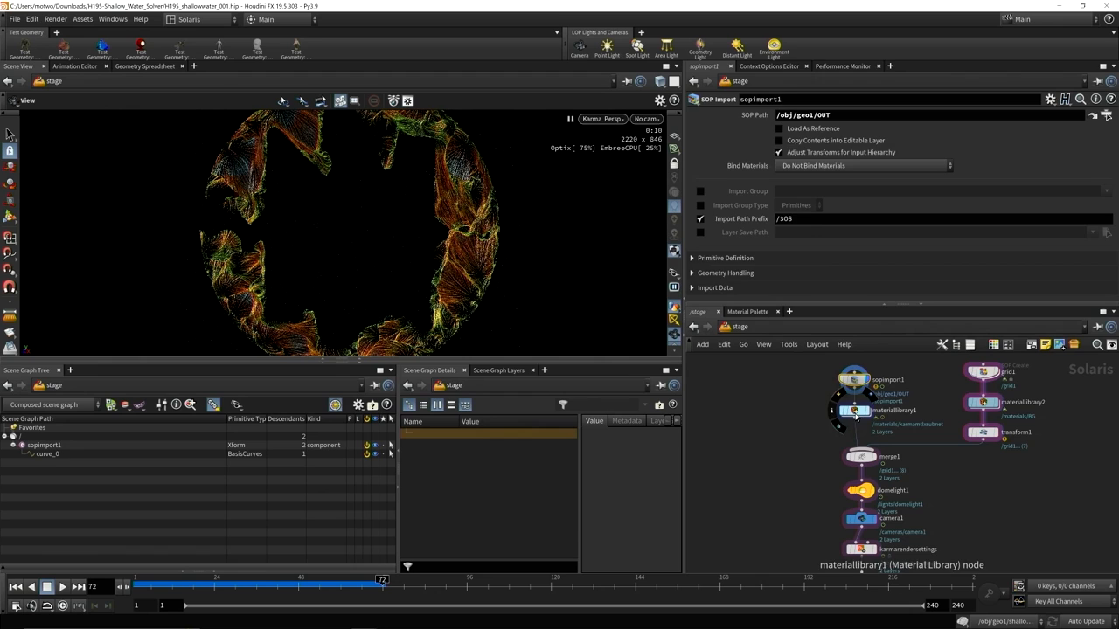
double_click(854, 411)
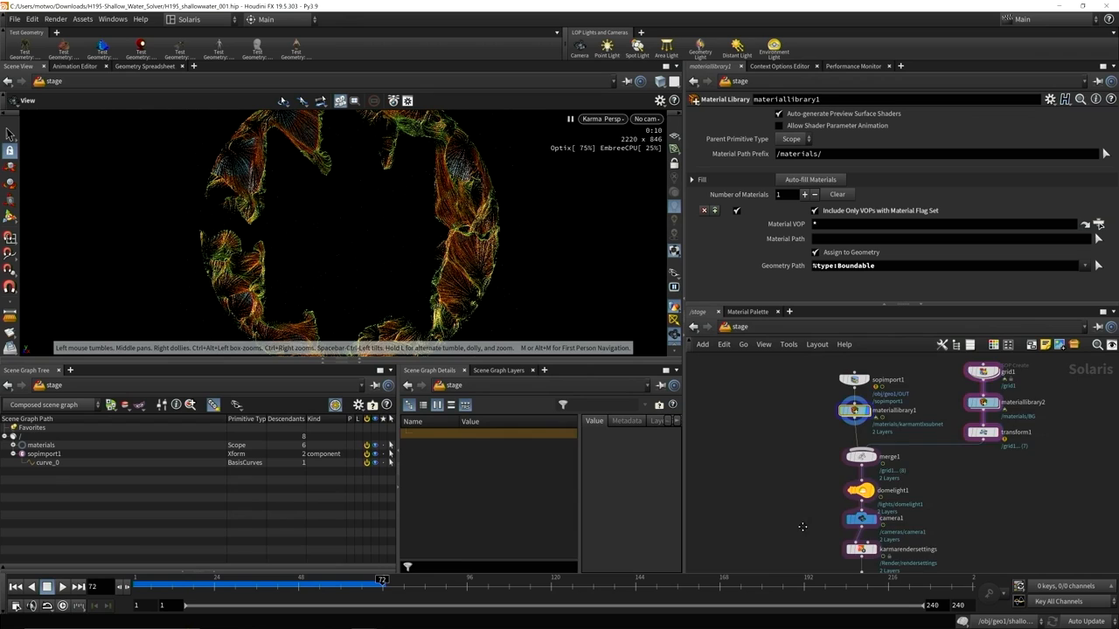
Check usdrender_rop2 settings, refresh the Karma XPU trail render, then return to the presentation
left_click(890, 479)
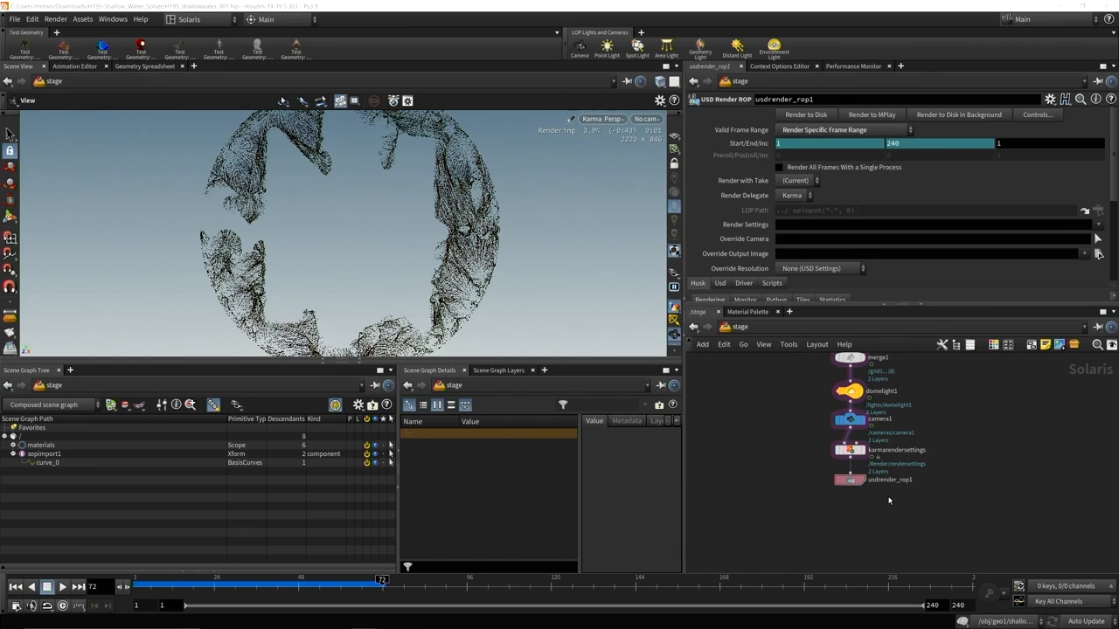
left_click(878, 420)
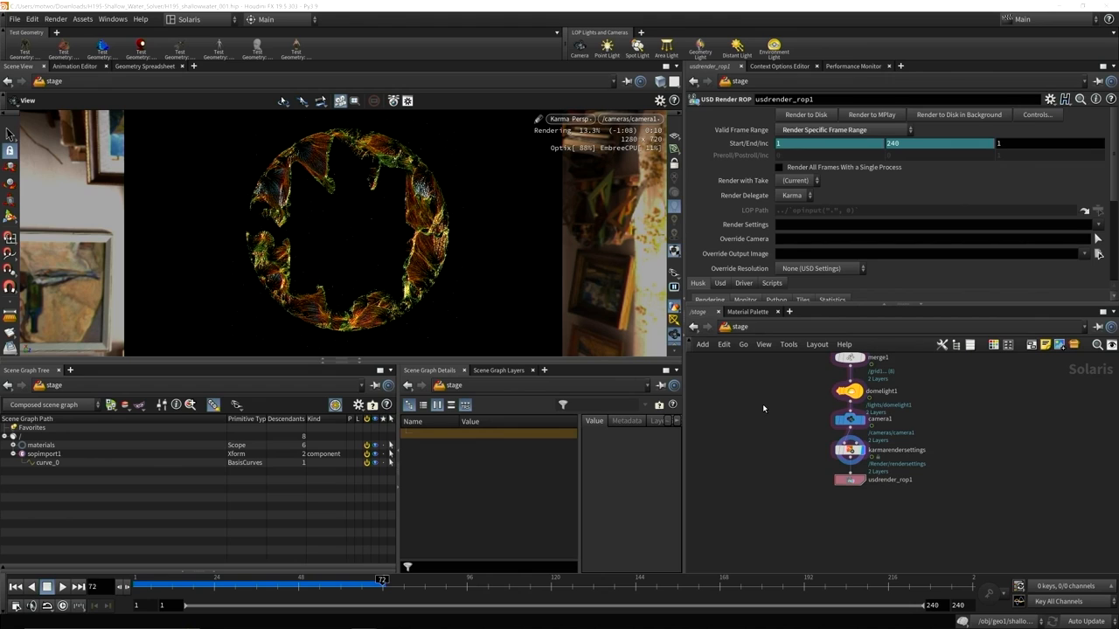
left_click(570, 119)
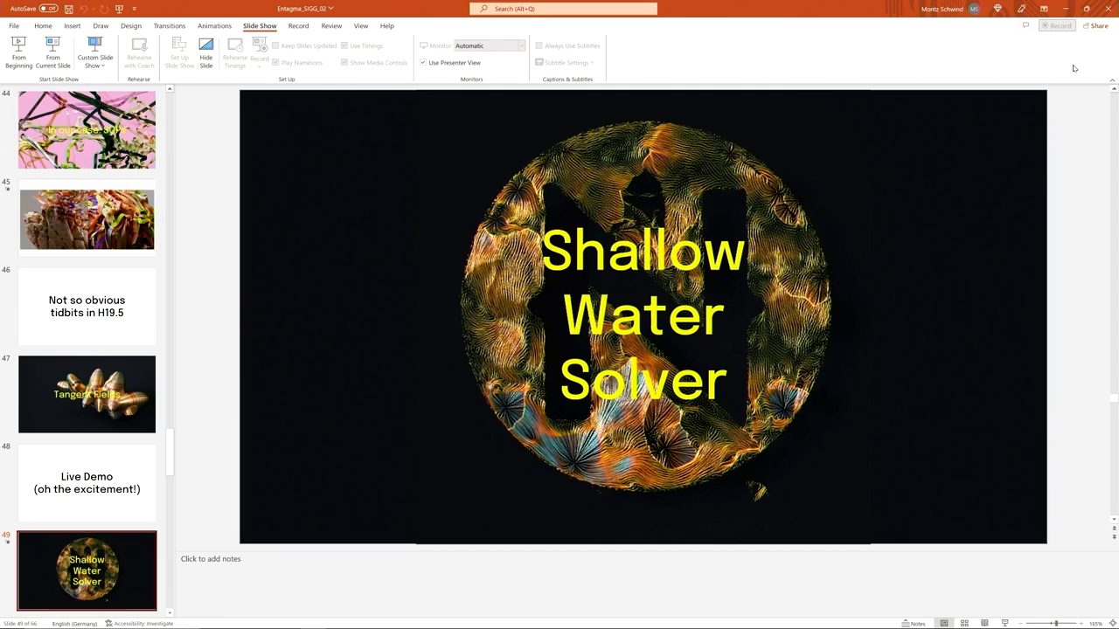
Bring up the Windows Project display pane (Win+P) over the Shallow Water Solver slide
key("Win+p")
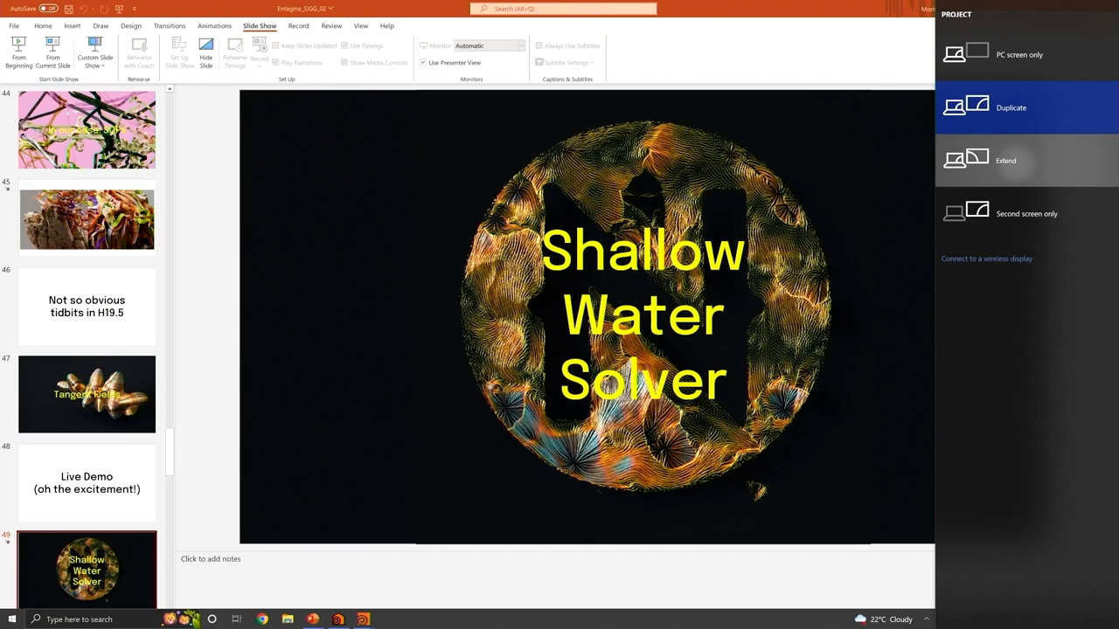